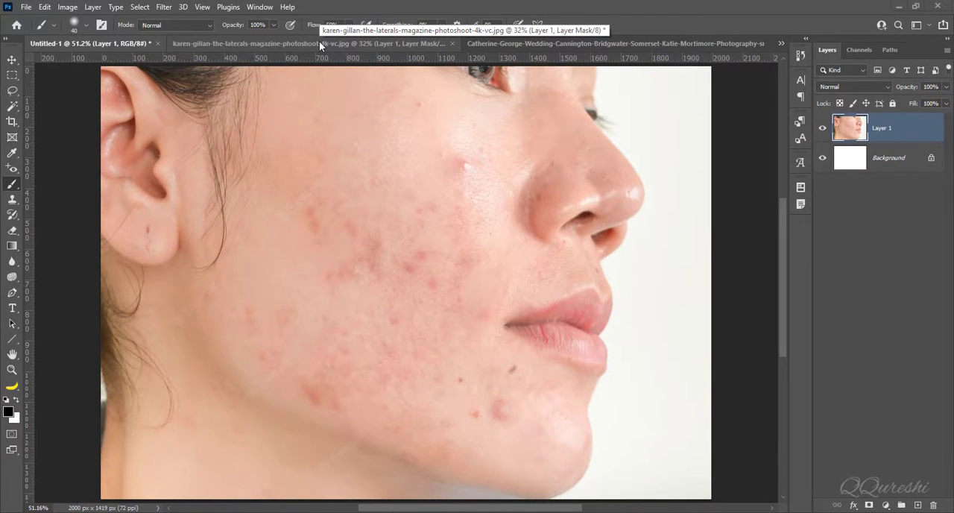
pyautogui.moveTo(483, 114)
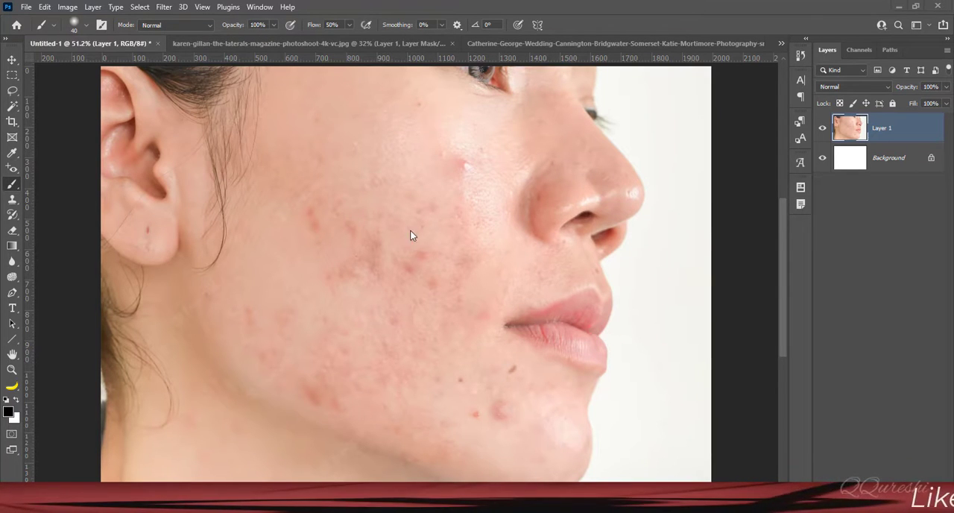
pyautogui.moveTo(275, 45)
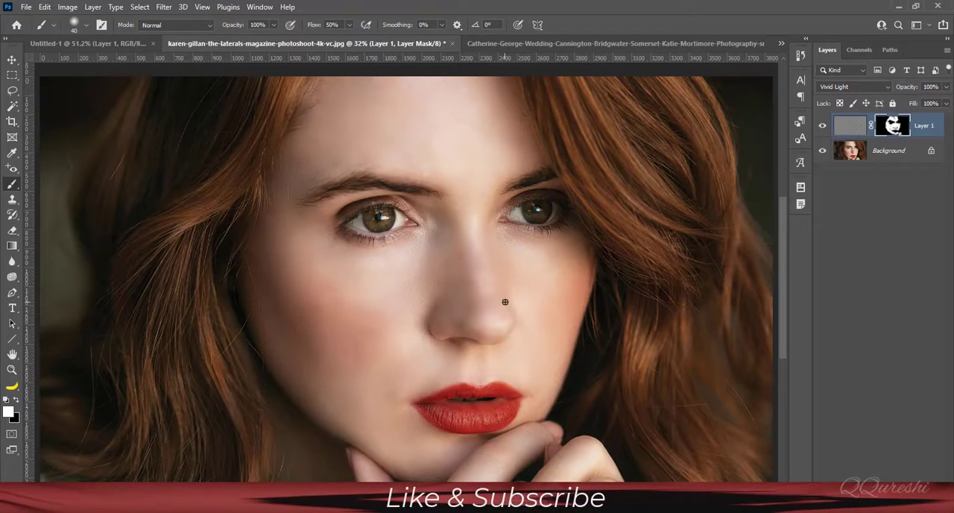
# Step: Toggle the smoothing layer to compare, view the bride portrait, then return to the acne close-up
pyautogui.click(823, 129)
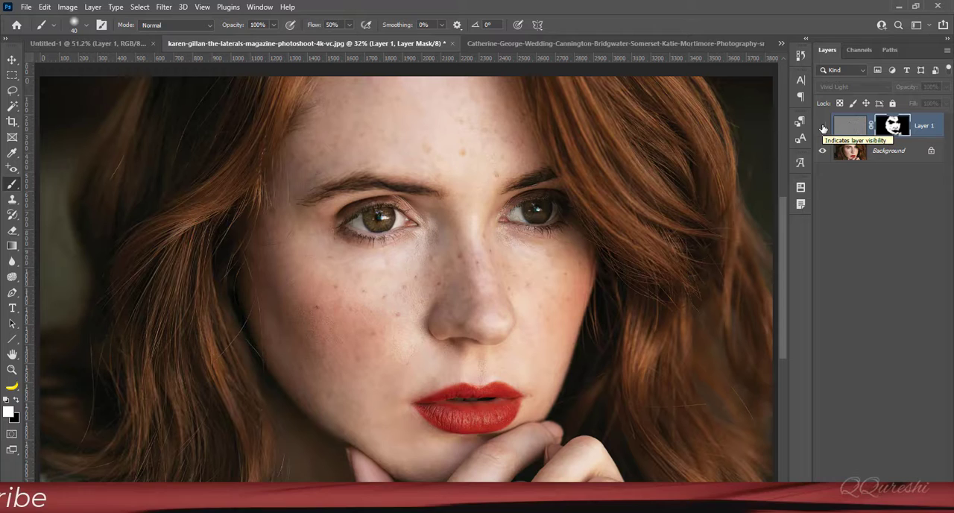
pyautogui.click(823, 125)
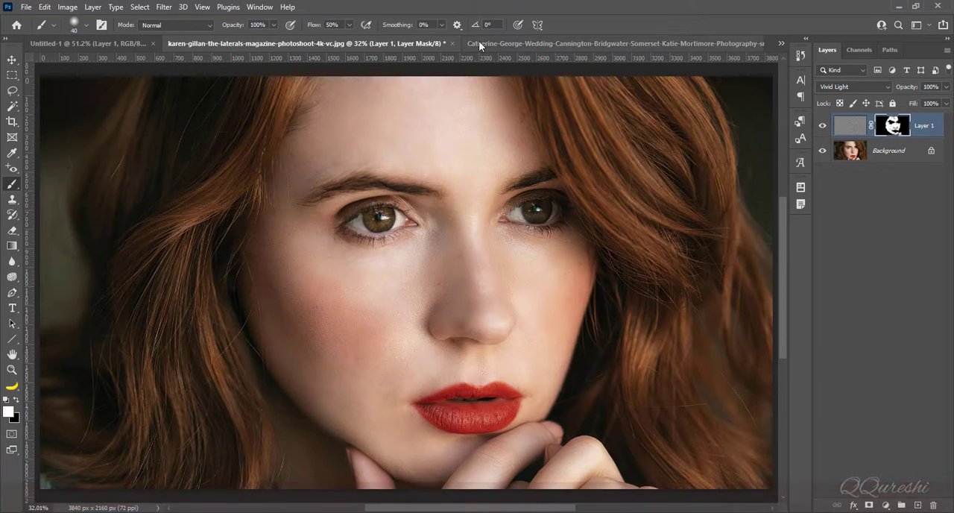
pyautogui.click(611, 43)
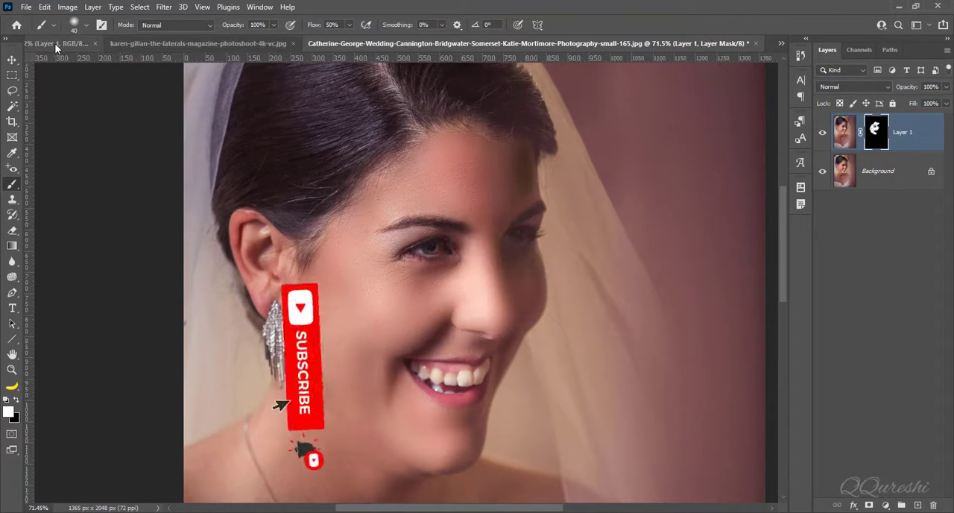
pyautogui.click(75, 43)
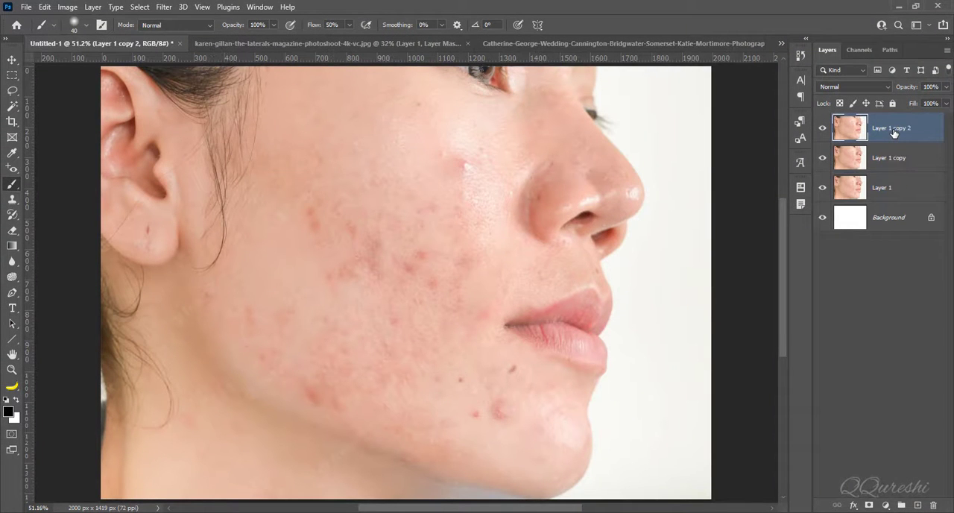
# Step: Duplicate the face layer again and convert the image copy to a smart object
pyautogui.press('ctrl+j')
pyautogui.write('image')
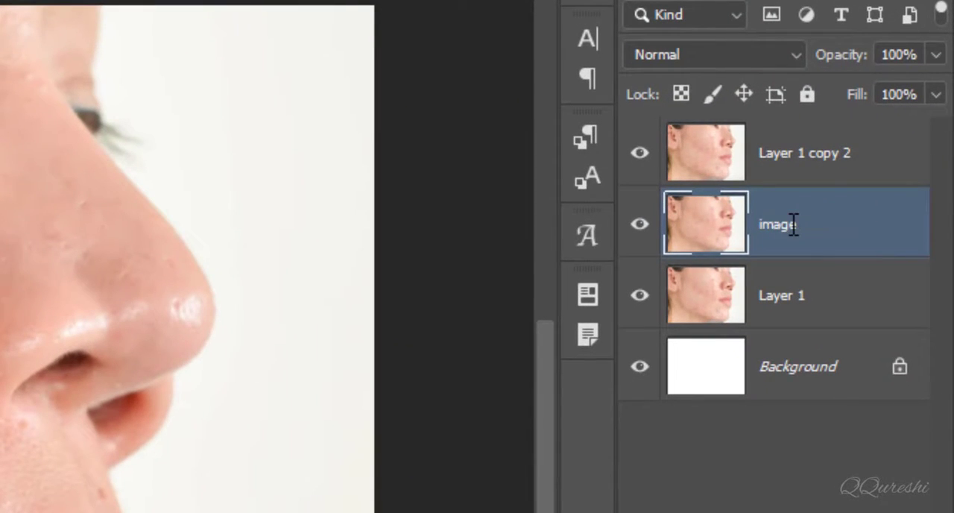
pyautogui.rightClick(794, 223)
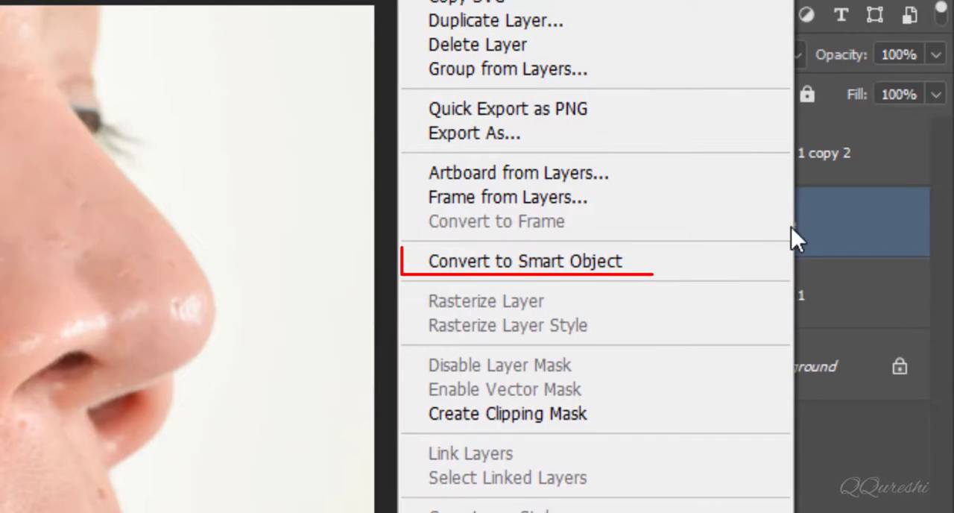
pyautogui.click(526, 260)
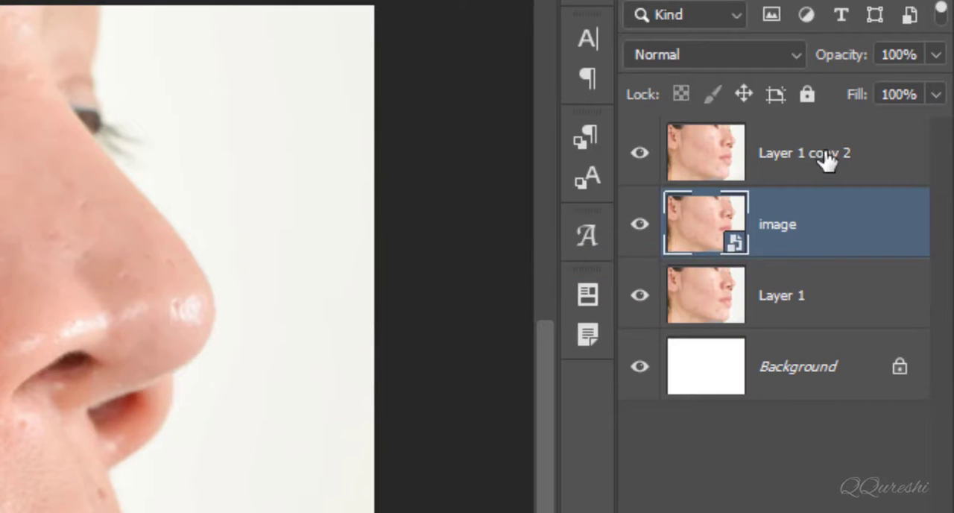
# Step: Rename the top copy 'texture', make it a smart object, hide it, and select image
pyautogui.click(803, 153)
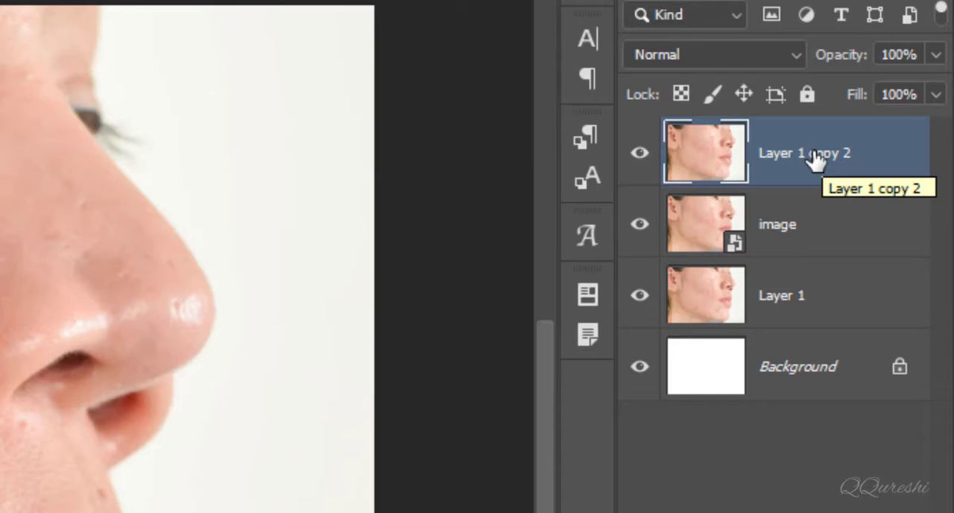
pyautogui.doubleClick(804, 153)
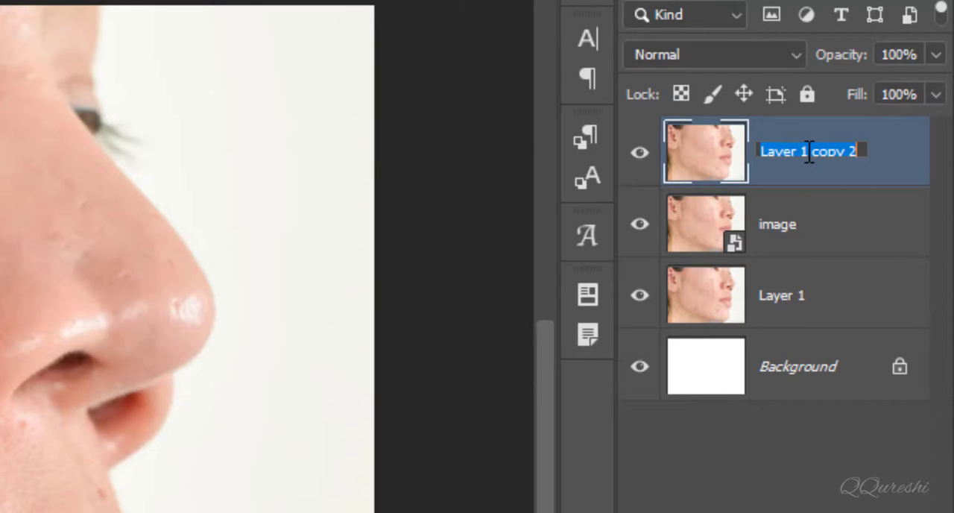
pyautogui.write('textu')
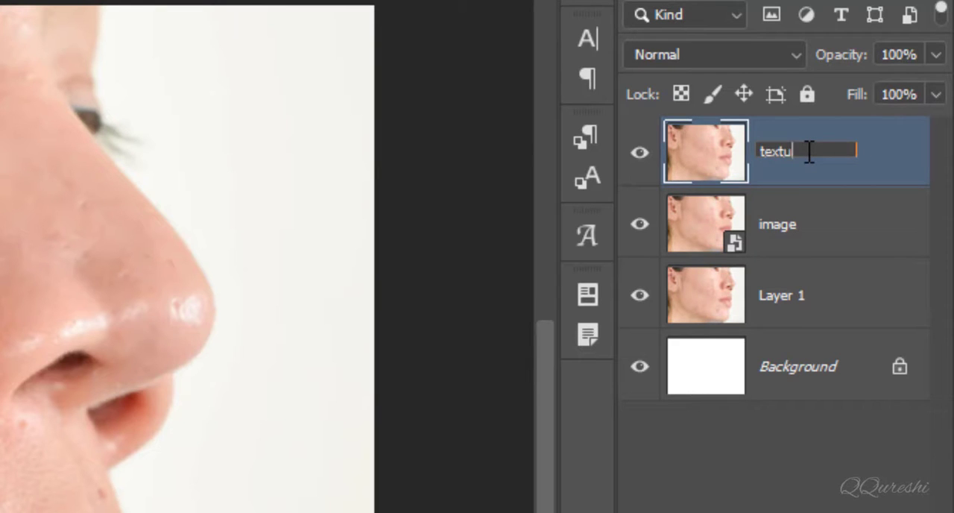
pyautogui.write('re')
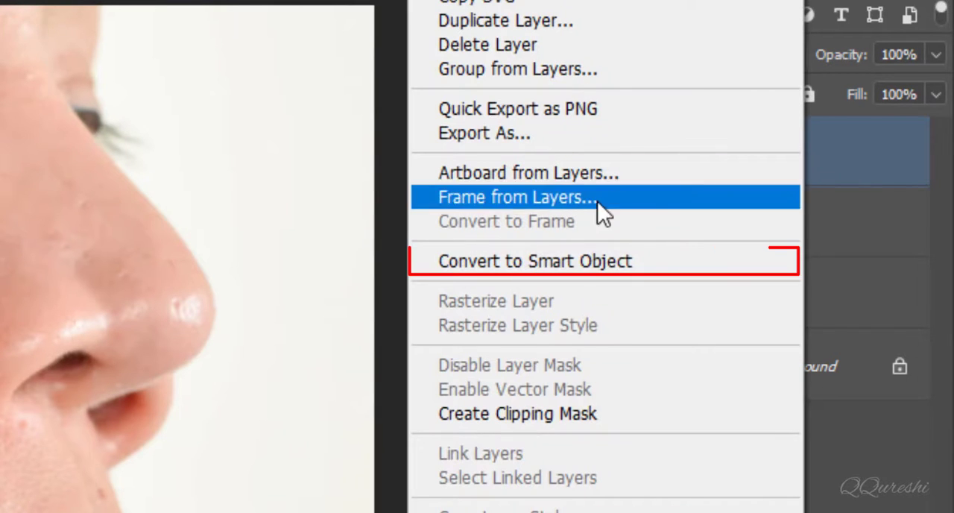
pyautogui.moveTo(570, 272)
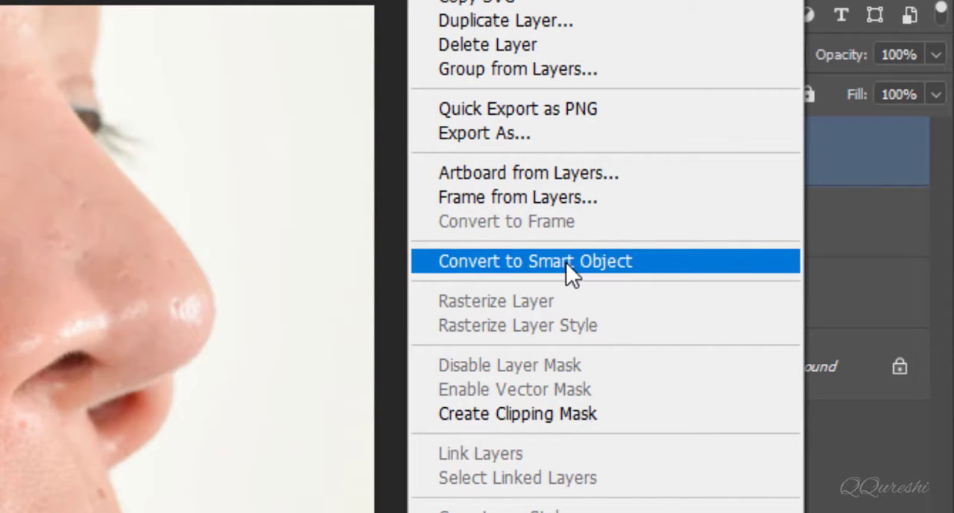
pyautogui.click(535, 261)
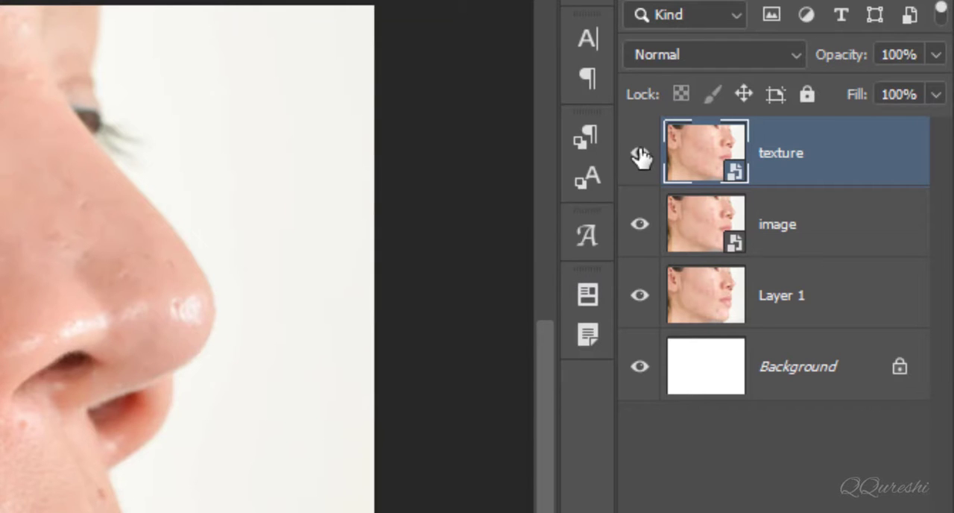
pyautogui.click(639, 153)
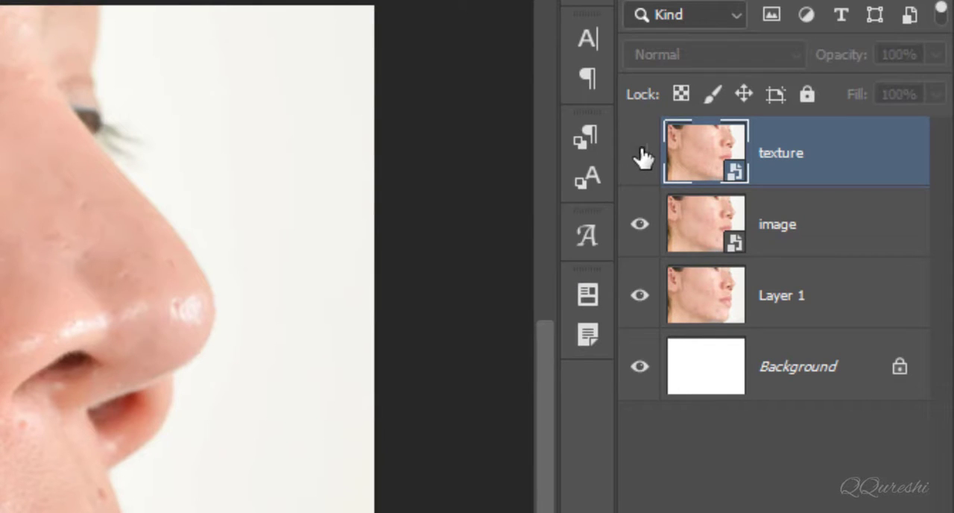
pyautogui.click(809, 223)
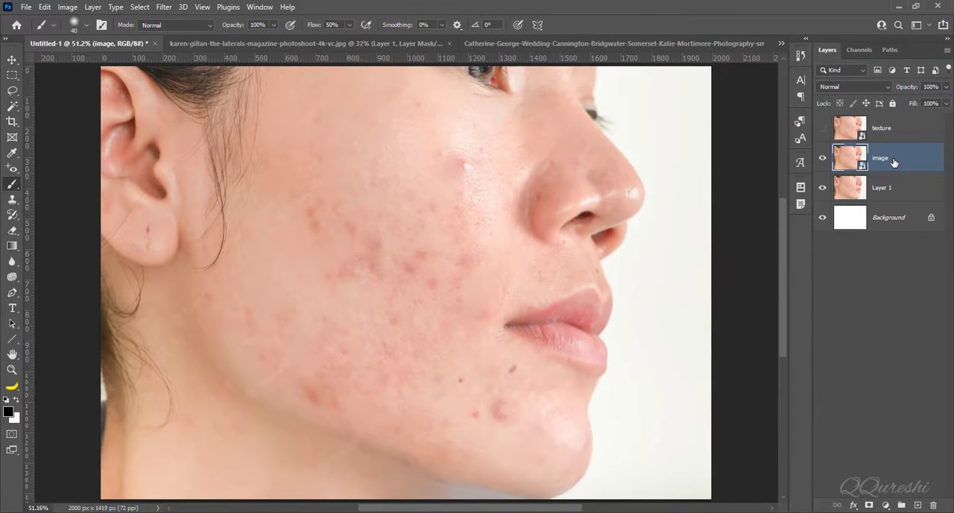
pyautogui.moveTo(179, 10)
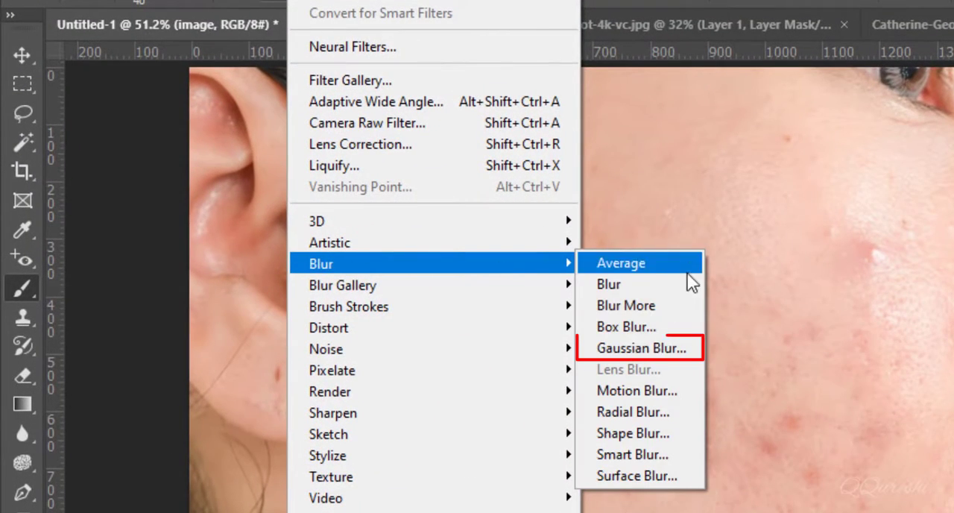
pyautogui.moveTo(659, 348)
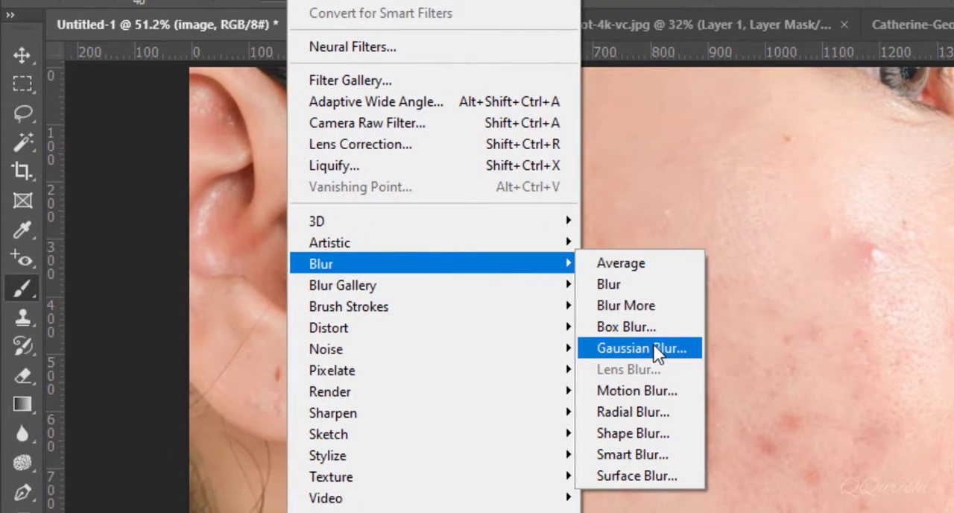
# Step: Apply a Gaussian Blur smart filter with a 25-pixel radius to the image layer
pyautogui.click(640, 347)
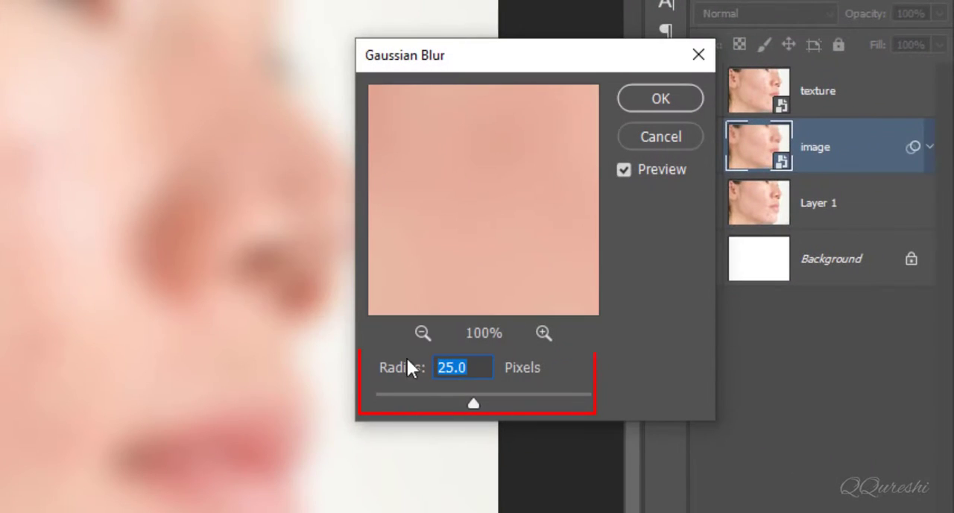
pyautogui.moveTo(393, 386)
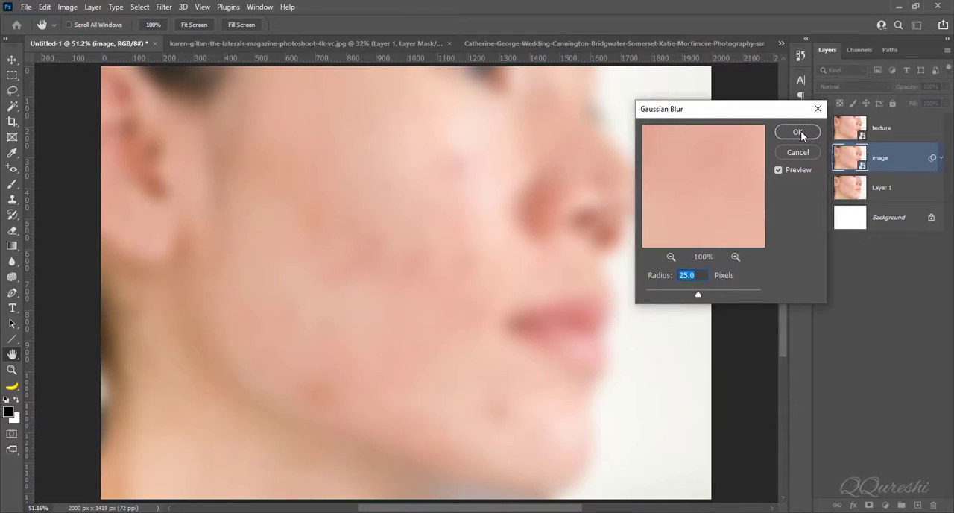
pyautogui.click(797, 132)
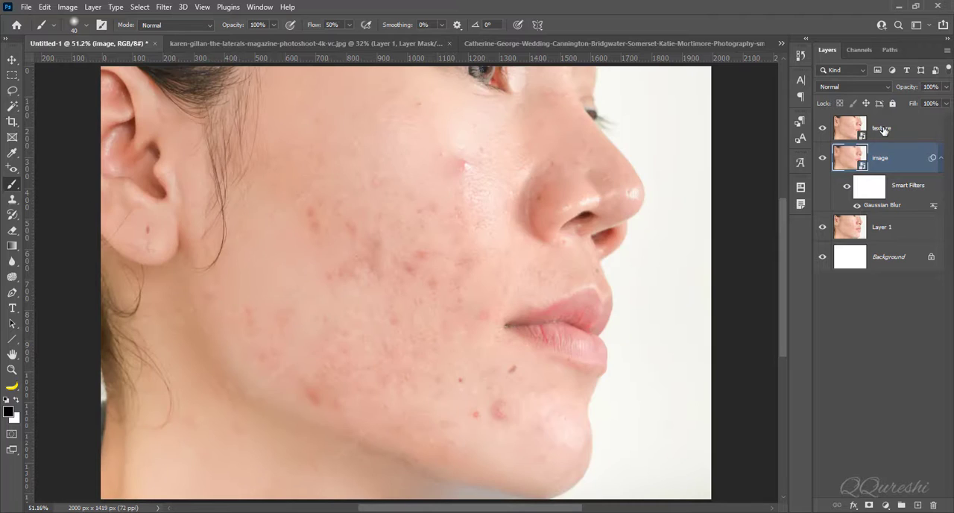
# Step: Give the texture layer a High Pass smart filter with a 4-pixel radius
pyautogui.click(883, 128)
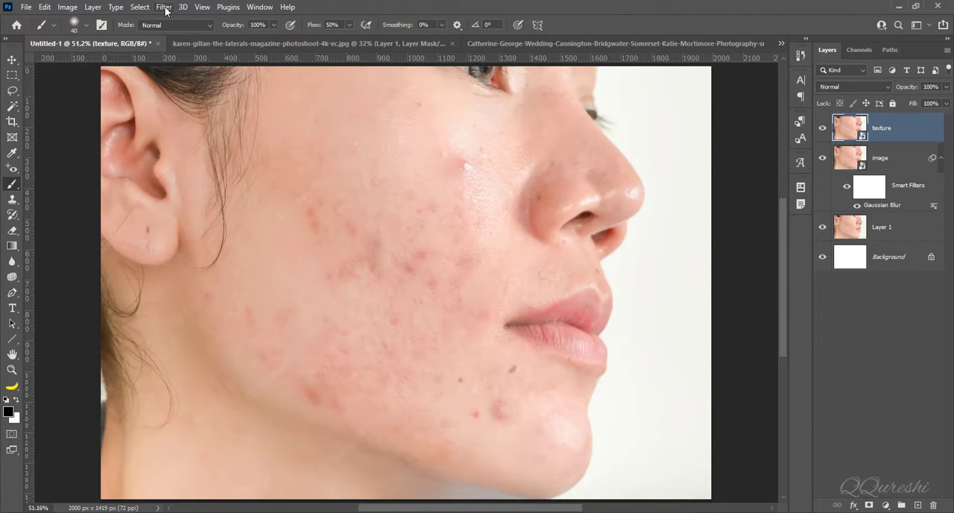
pyautogui.click(164, 7)
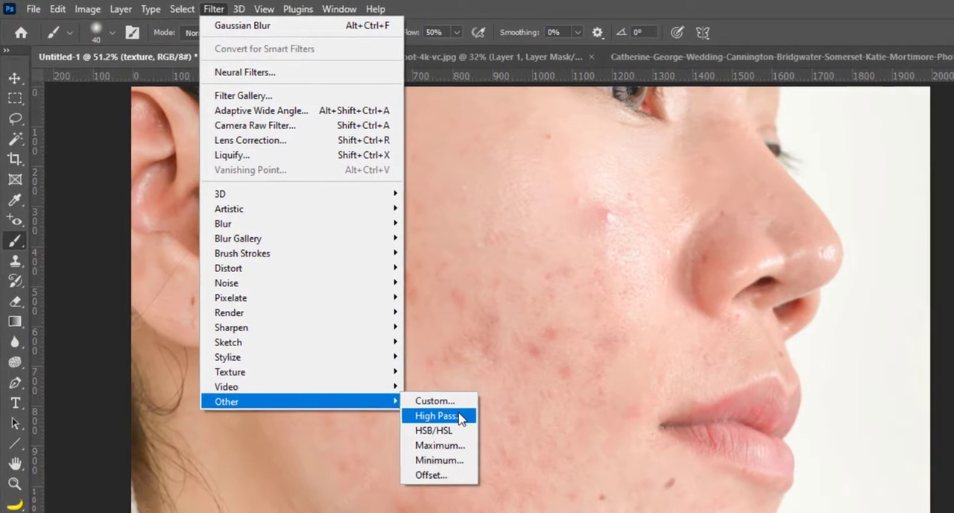
pyautogui.click(435, 416)
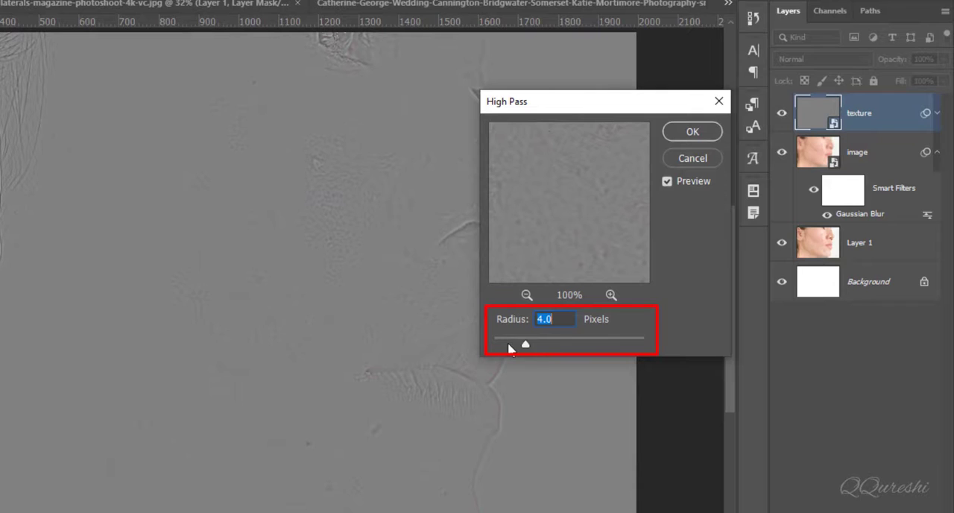
pyautogui.moveTo(538, 352)
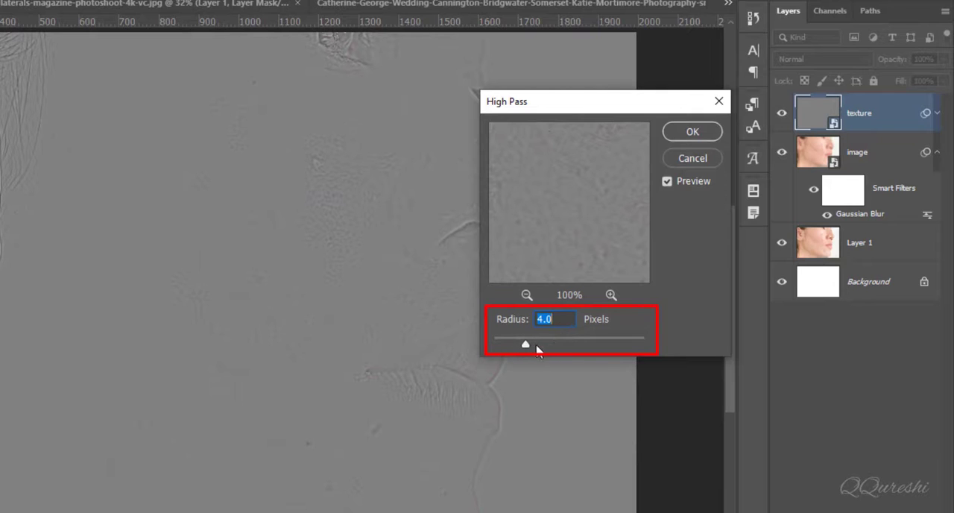
pyautogui.moveTo(525, 343); pyautogui.dragTo(496, 344)
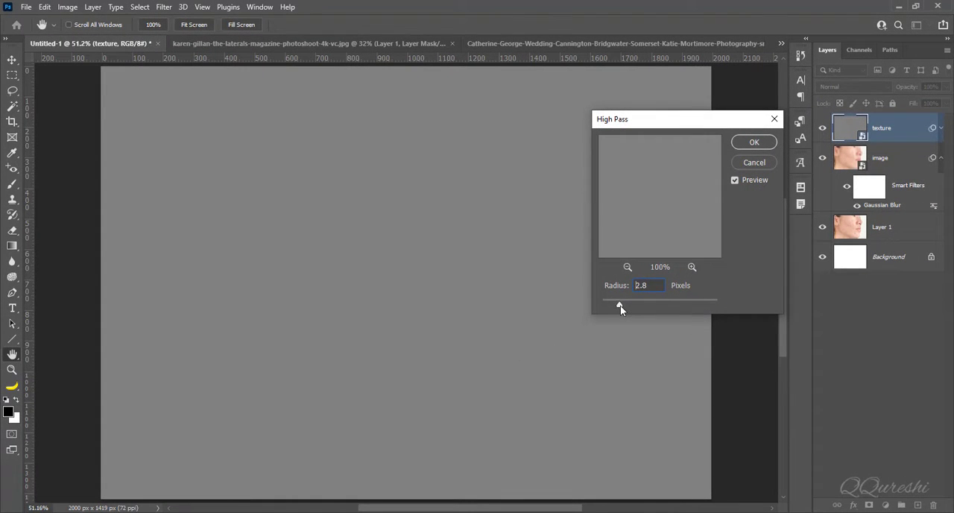
pyautogui.moveTo(621, 308); pyautogui.dragTo(626, 308)
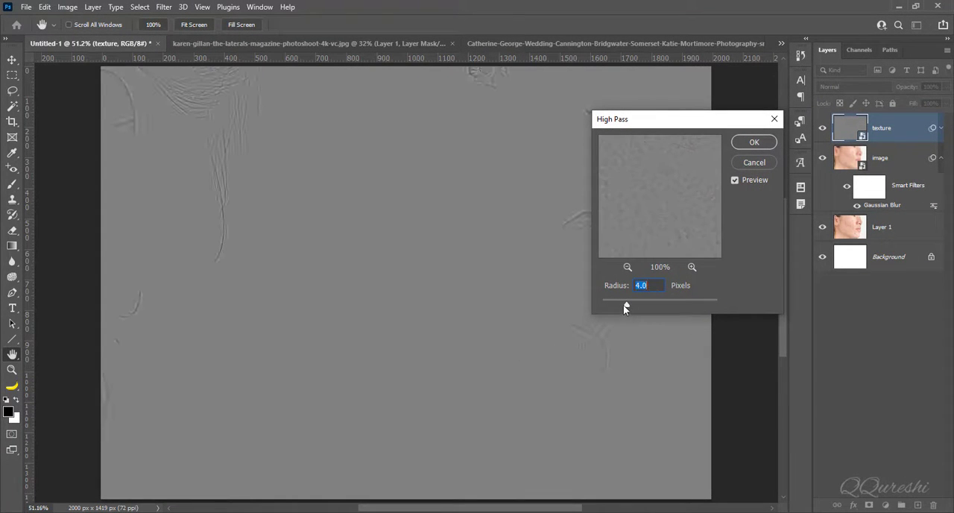
pyautogui.moveTo(612, 119); pyautogui.dragTo(627, 120)
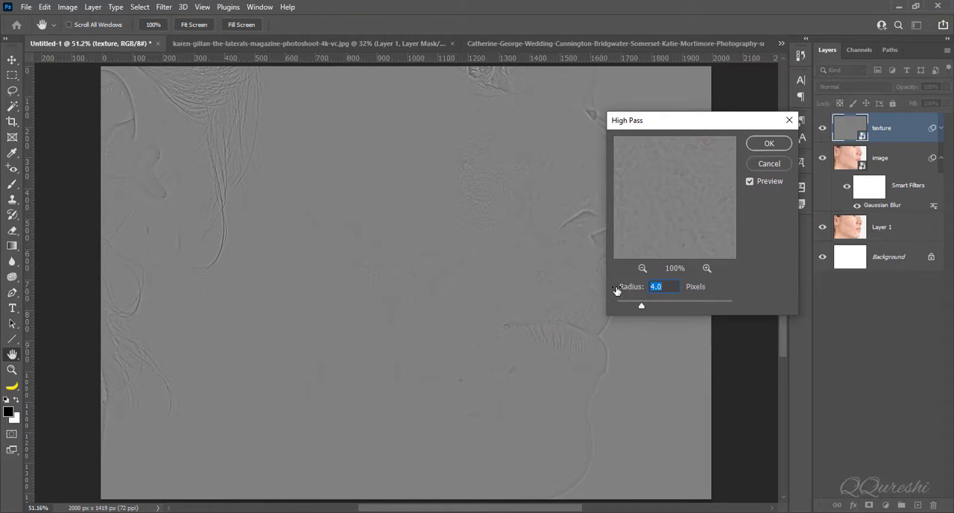
pyautogui.moveTo(755, 177)
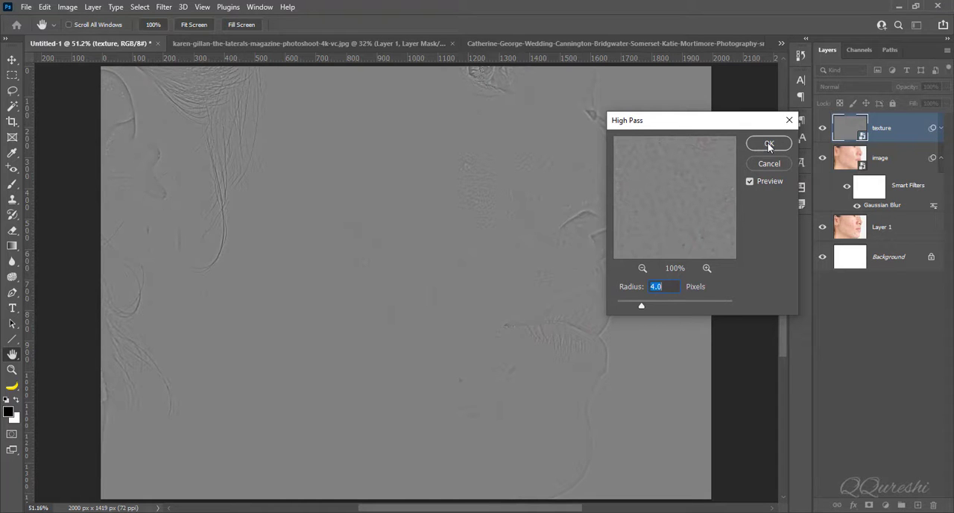
pyautogui.click(769, 144)
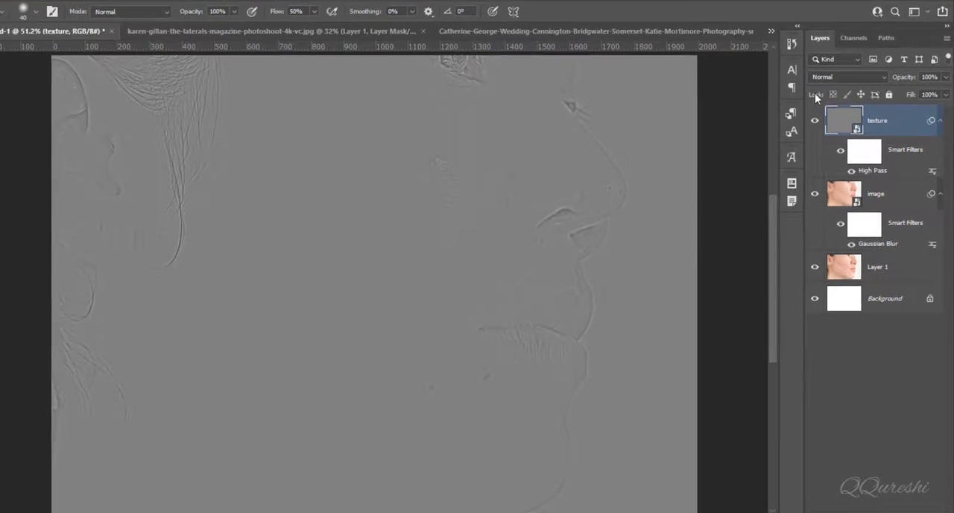
# Step: Set the texture layer's blend mode to Vivid Light and add the image layer to the selection
pyautogui.click(847, 77)
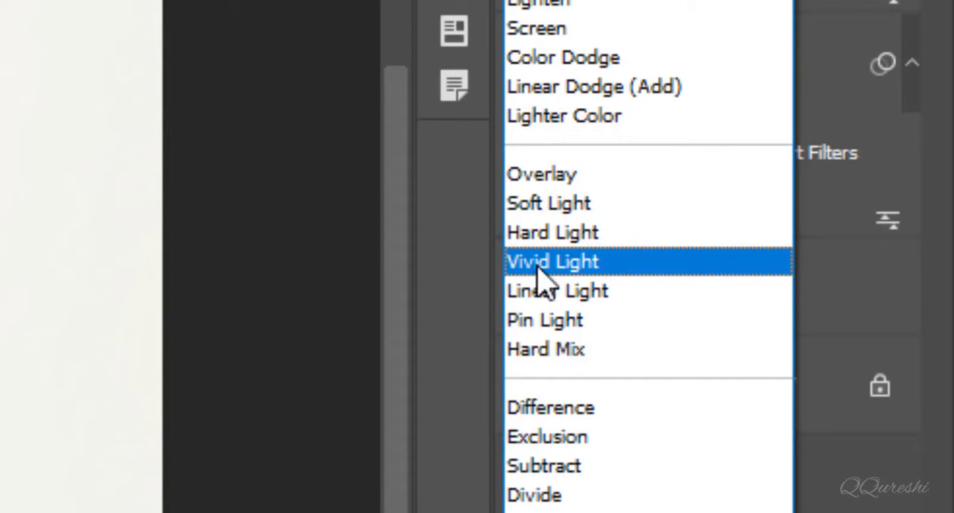
pyautogui.click(552, 261)
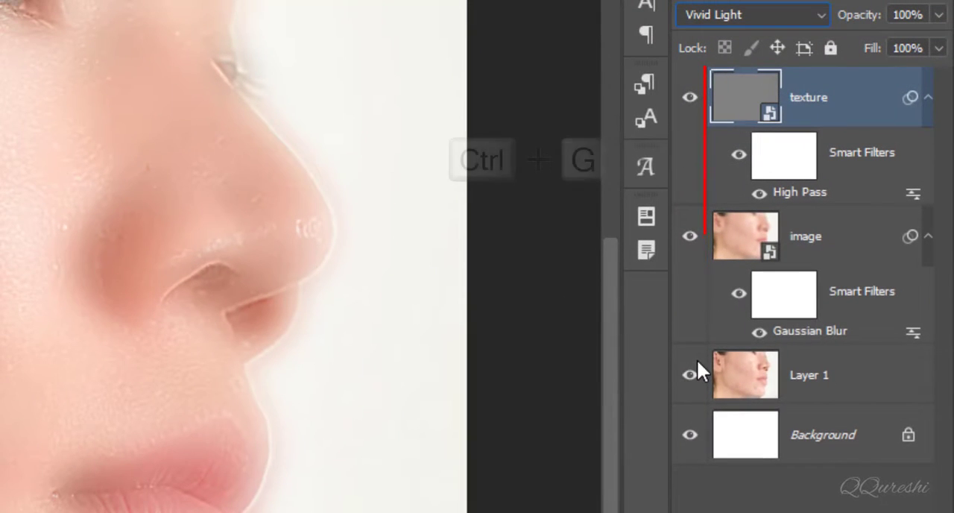
pyautogui.press('ctrl+g')
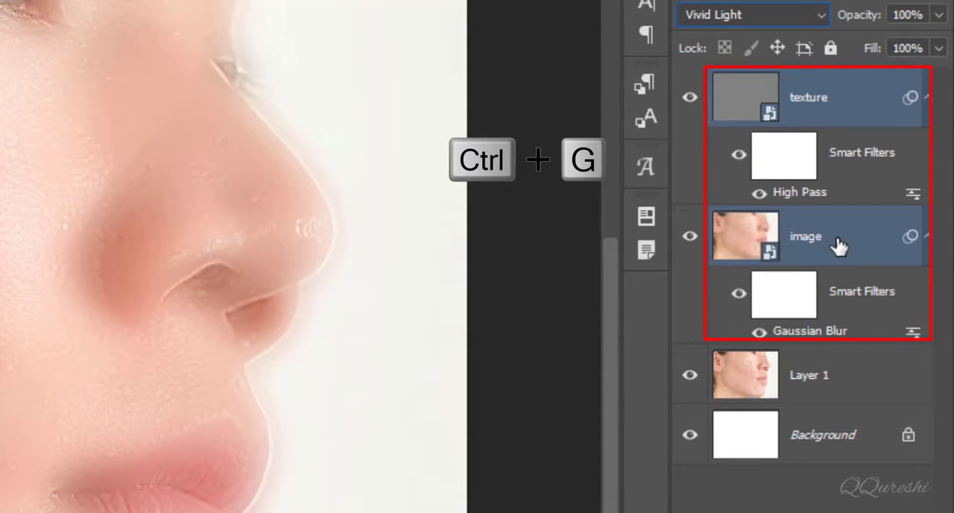
# Step: Group texture and image into Group 1, add a black hiding mask, and pick the Brush
pyautogui.press('ctrl+g')
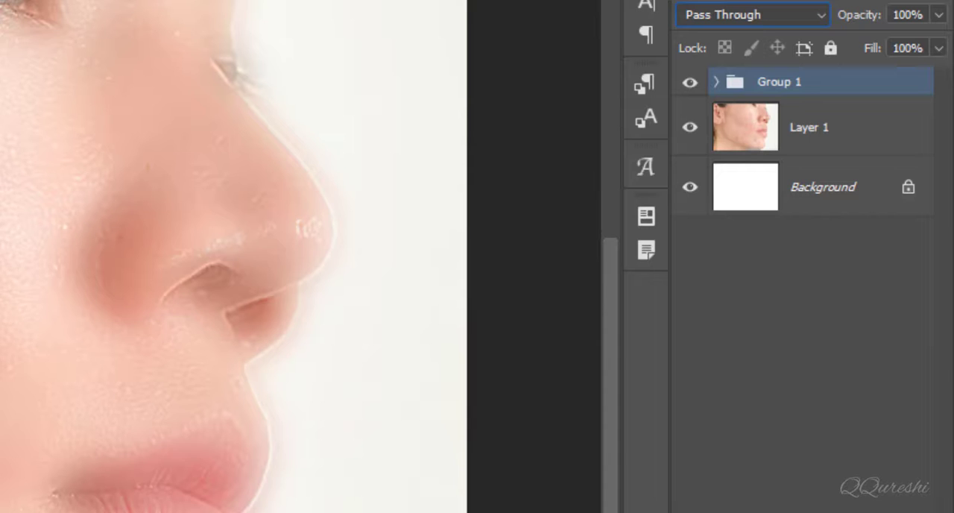
pyautogui.press('Alt')
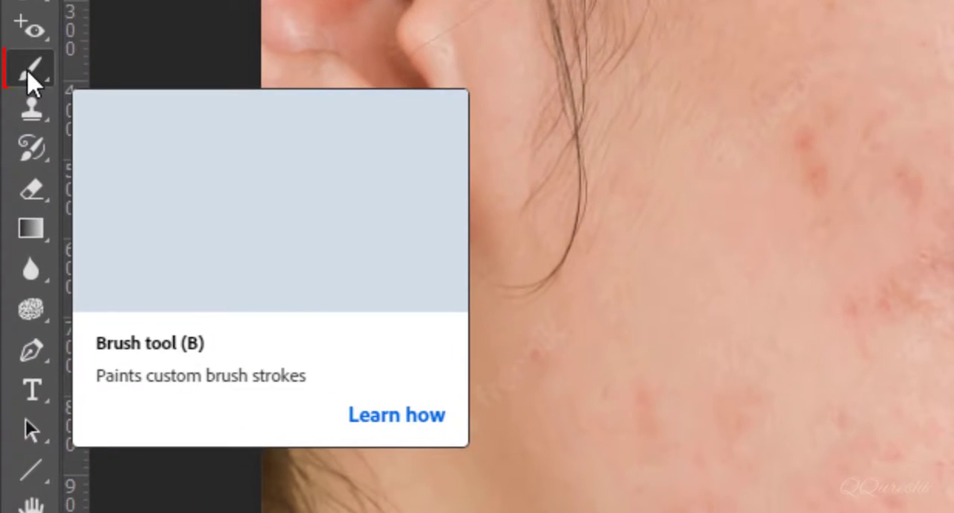
pyautogui.click(30, 67)
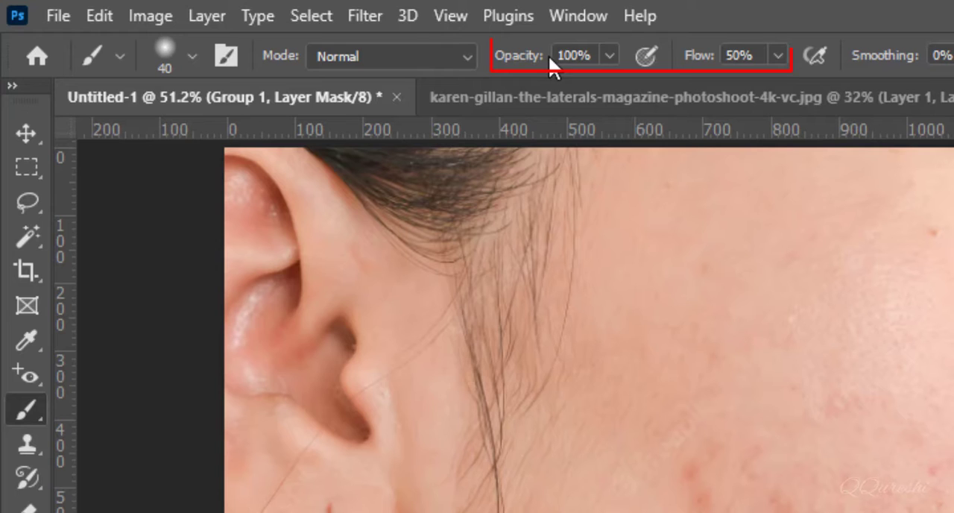
pyautogui.moveTo(678, 58)
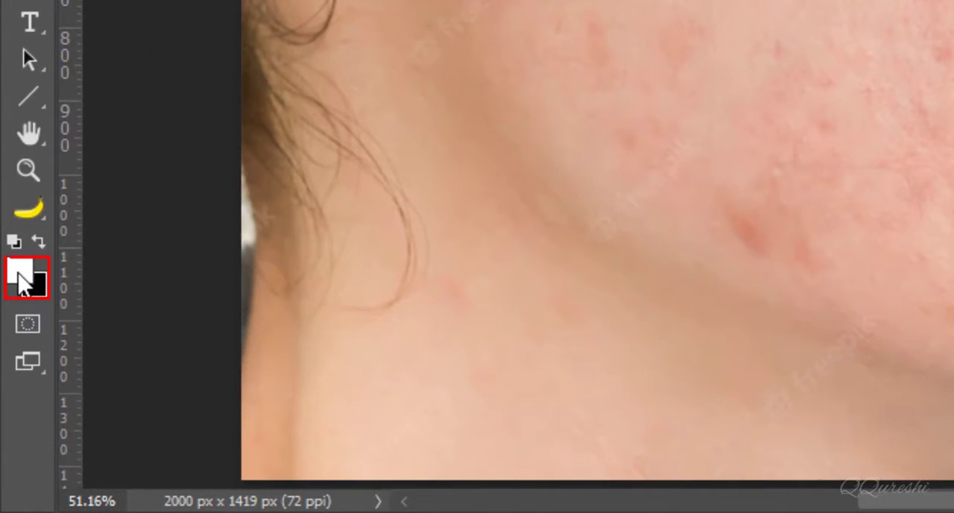
# Step: Paint white on Group 1's mask over cheeks, jaw and chin, then toggle the group to compare
pyautogui.click(23, 272)
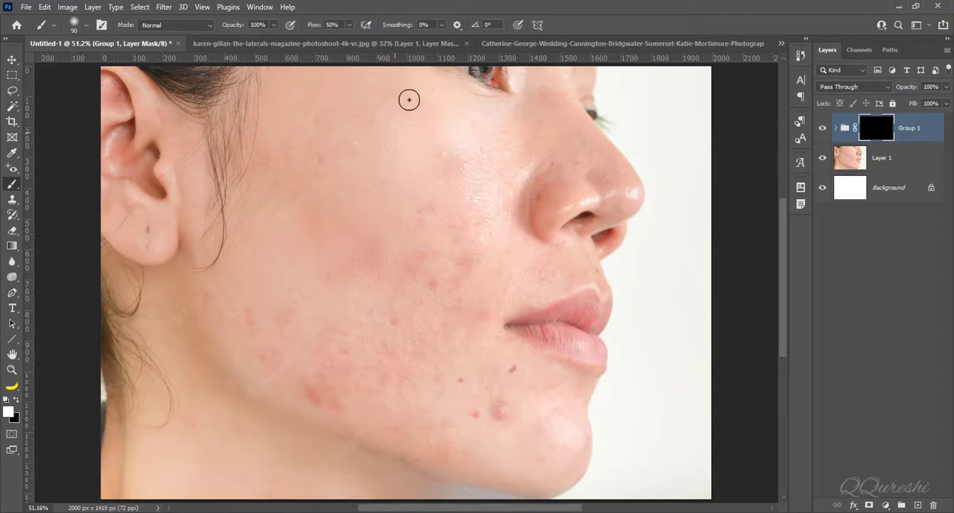
pyautogui.moveTo(305, 210)
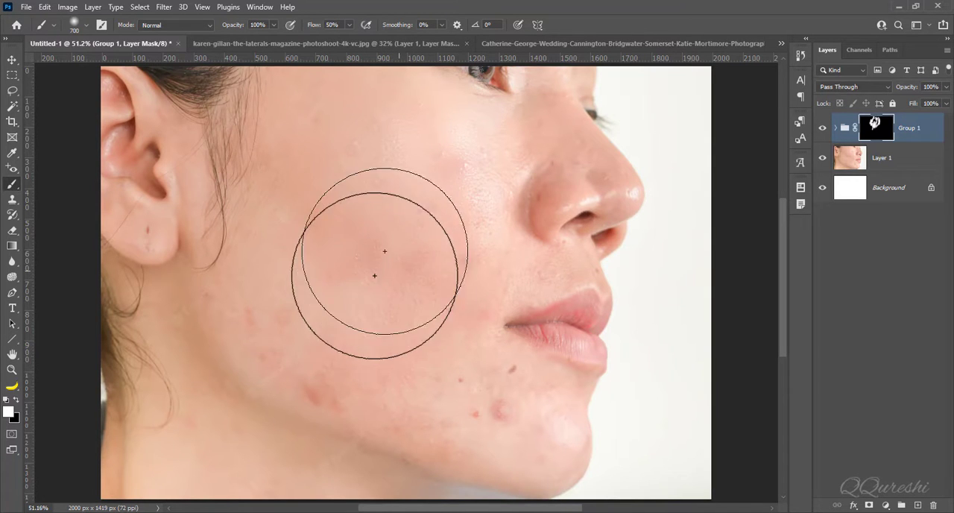
pyautogui.moveTo(402, 361)
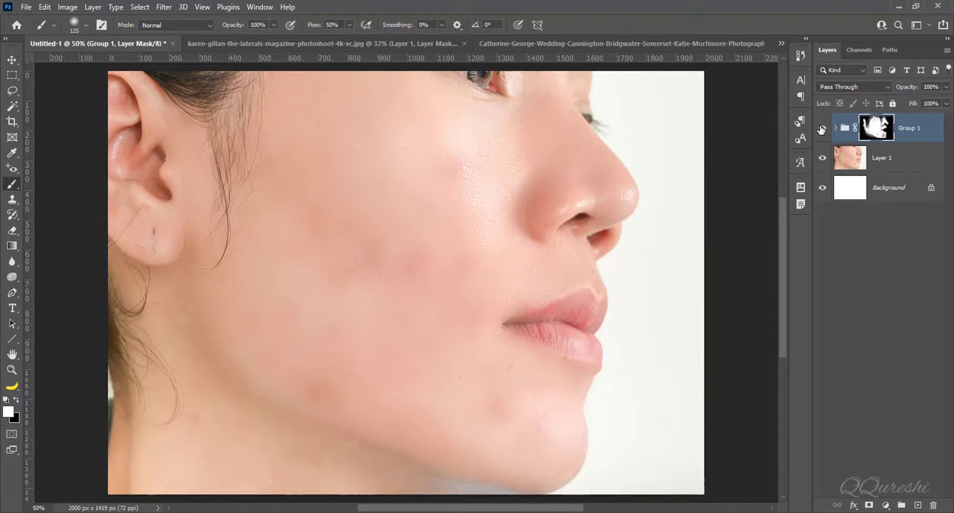
pyautogui.click(822, 127)
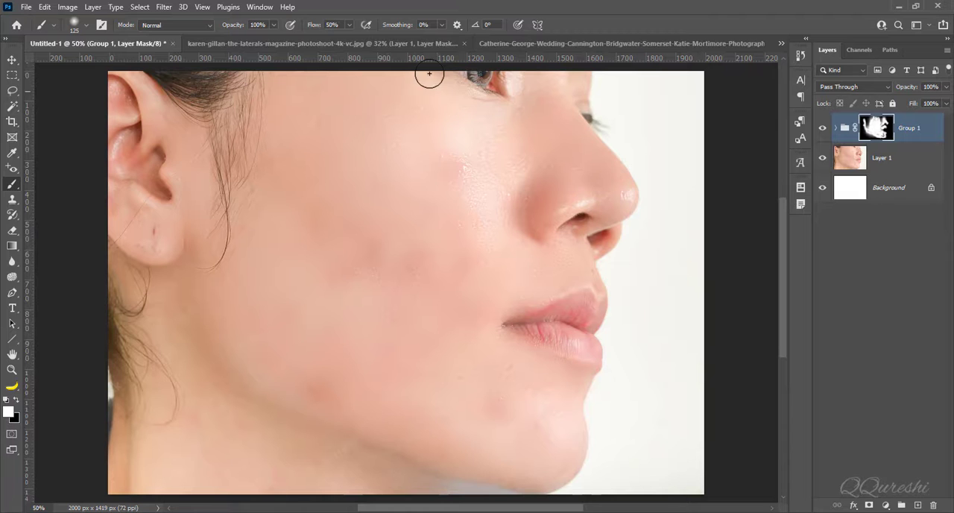
# Step: Duplicate the redhead portrait's background, invert the copy, and set it to Vivid Light
pyautogui.click(619, 42)
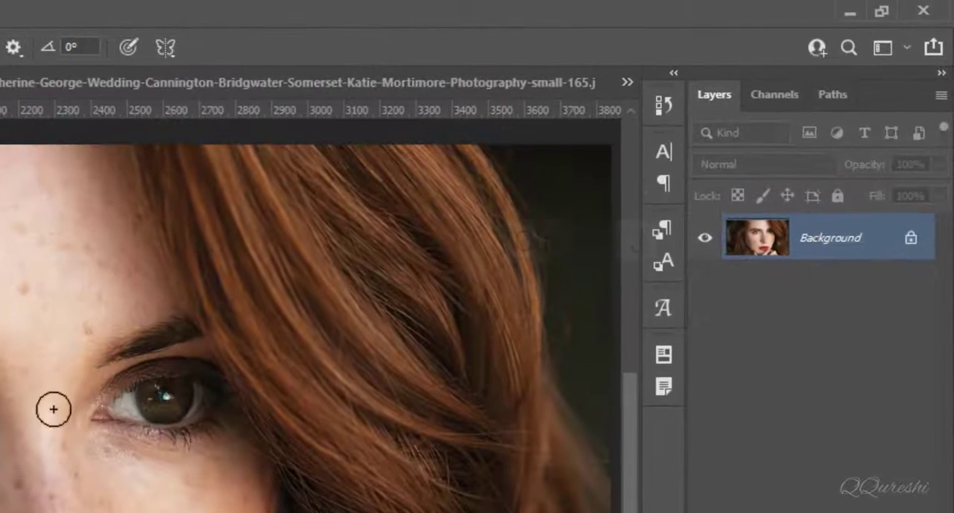
pyautogui.press('ctrl+j')
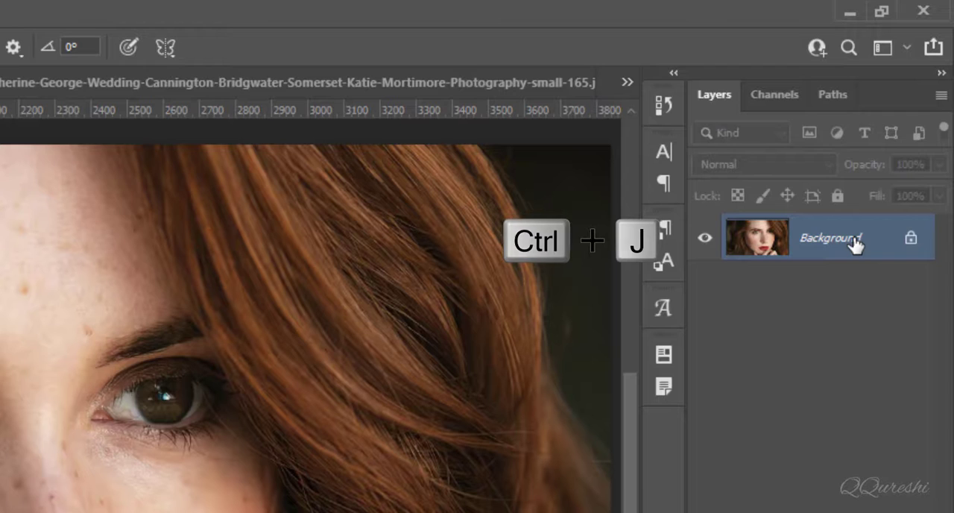
pyautogui.press('ctrl+j')
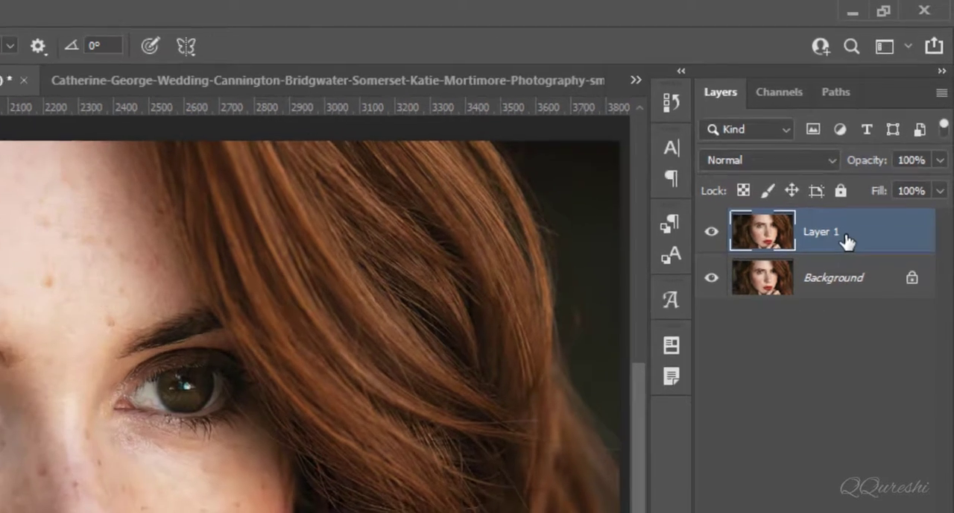
pyautogui.press('ctrl+i')
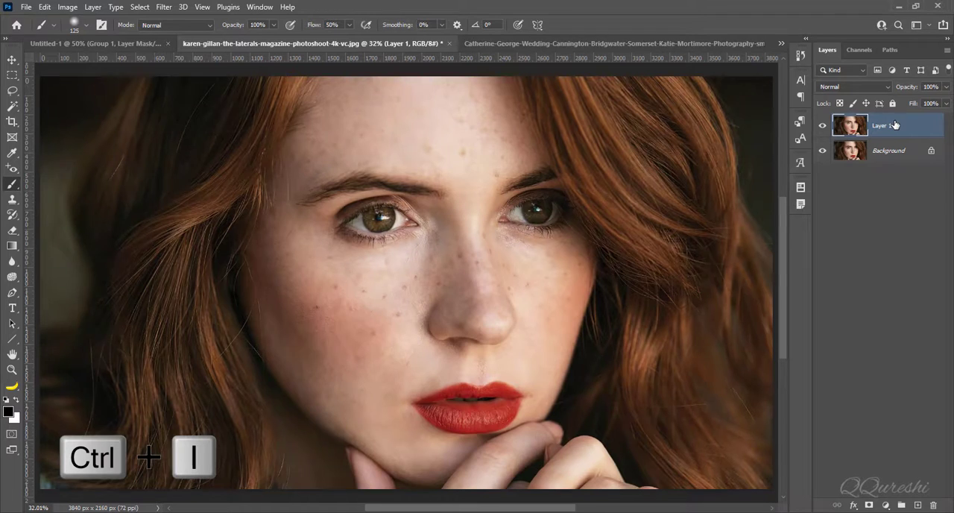
pyautogui.press('ctrl+i')
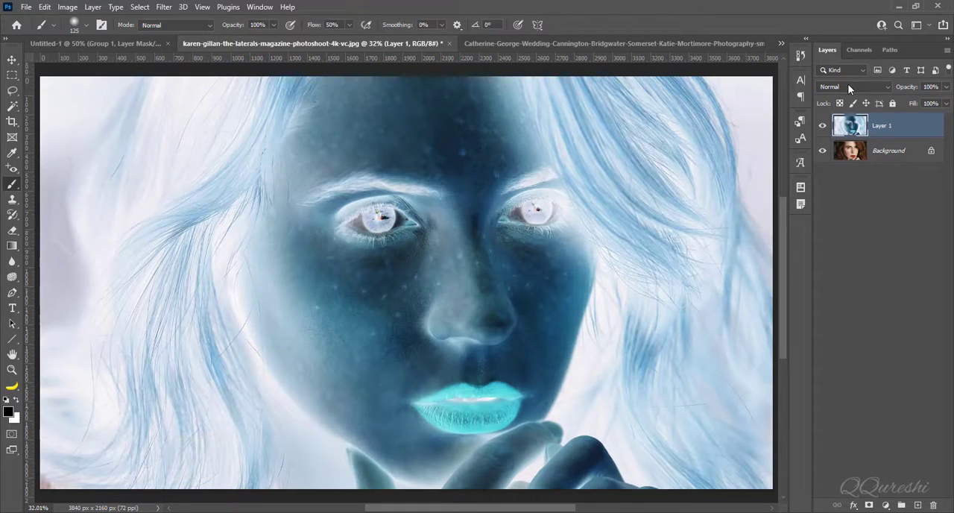
pyautogui.click(853, 86)
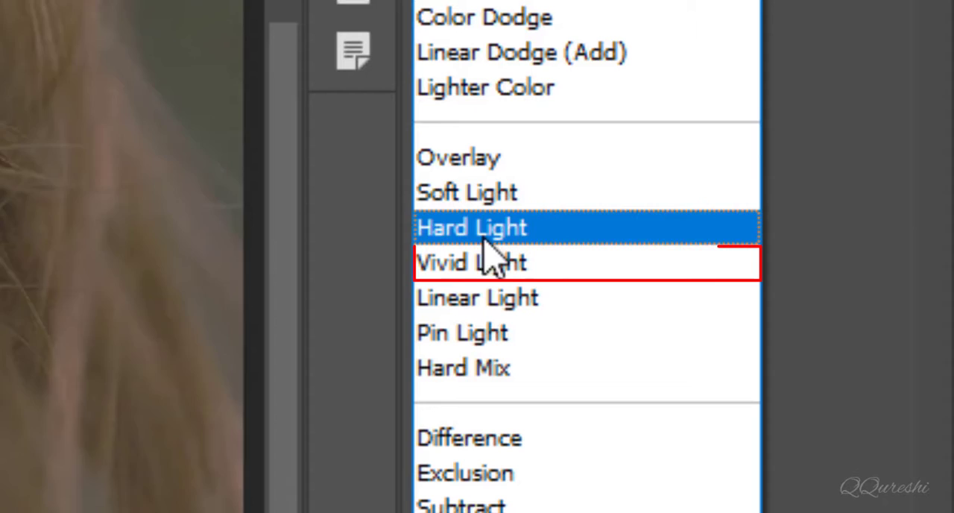
pyautogui.click(470, 261)
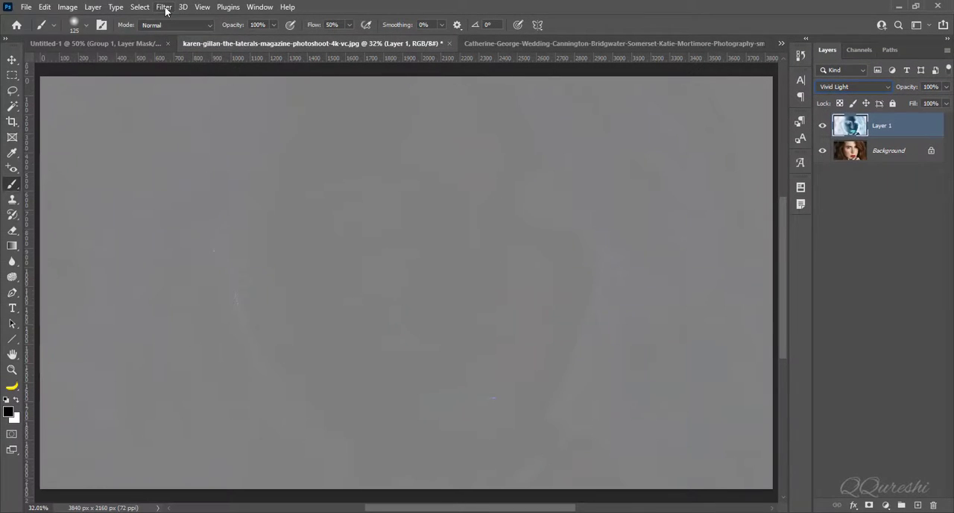
# Step: Apply a 20-pixel High Pass to Layer 1 and preview a 4-pixel Gaussian Blur
pyautogui.click(163, 6)
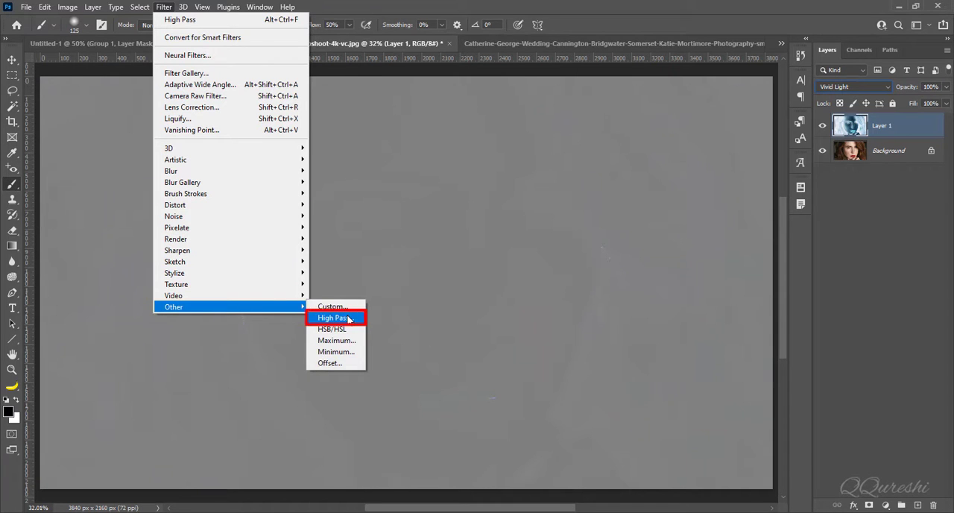
pyautogui.click(333, 318)
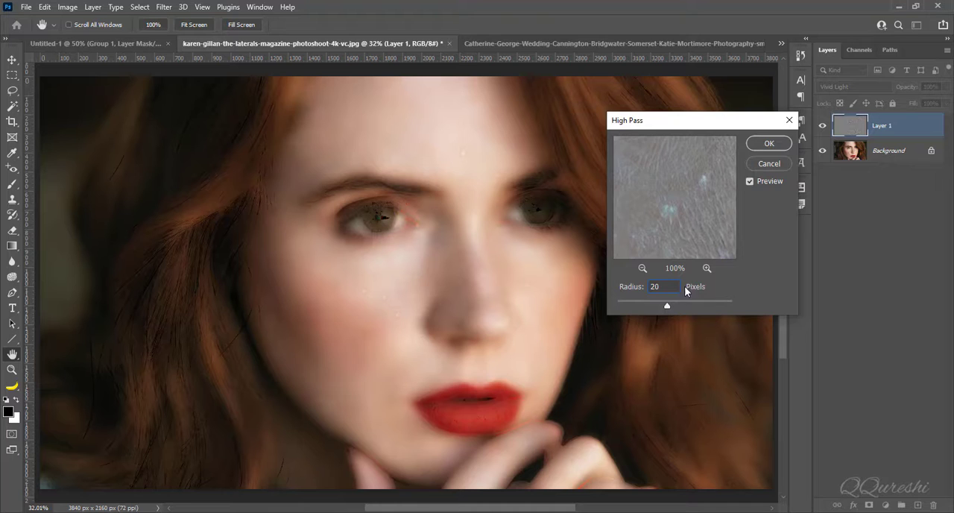
pyautogui.click(768, 143)
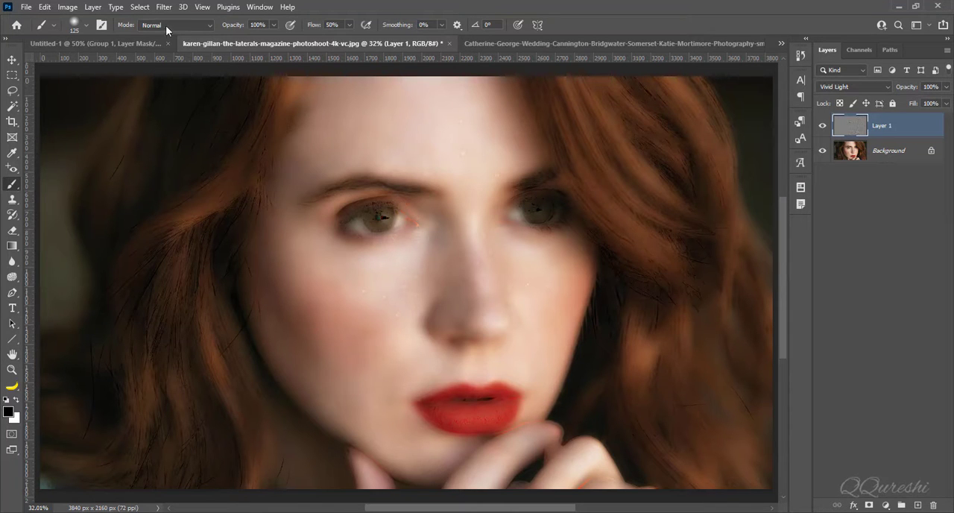
pyautogui.click(164, 6)
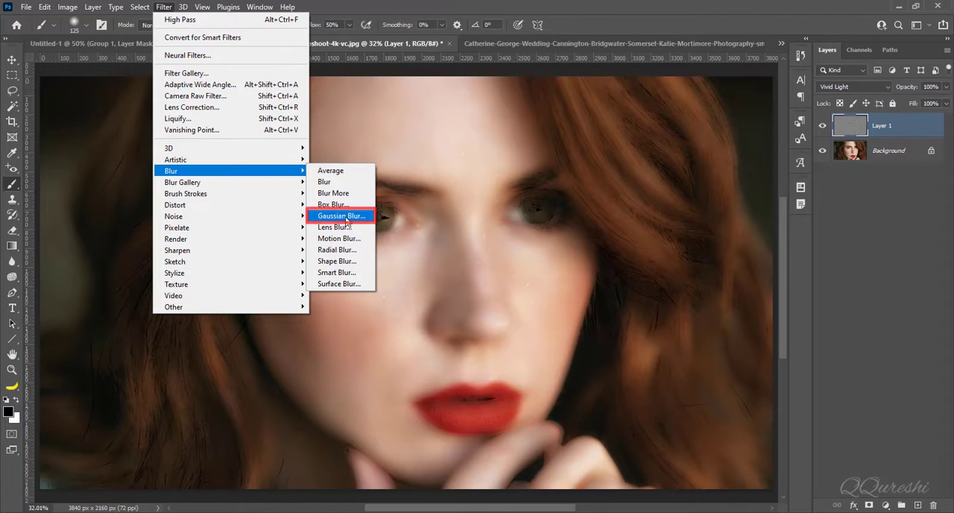
pyautogui.click(341, 215)
pyautogui.write('4')
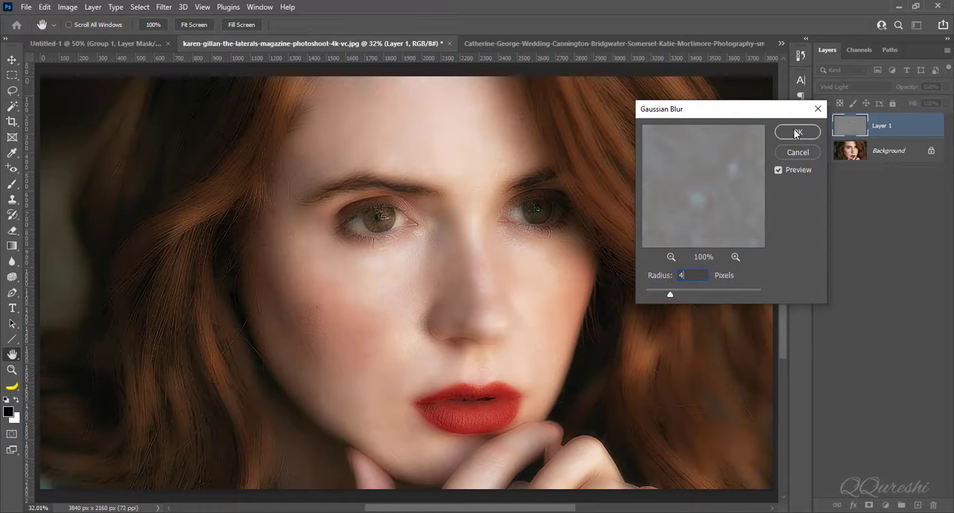
# Step: Apply the 4-pixel blur, paint the mask over the face, and toggle the layer to compare
pyautogui.click(798, 132)
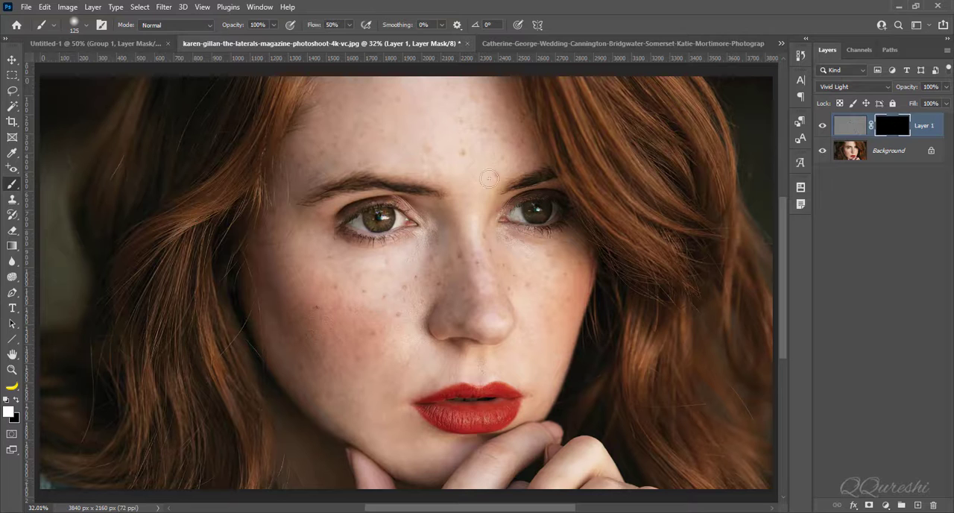
pyautogui.moveTo(12, 184)
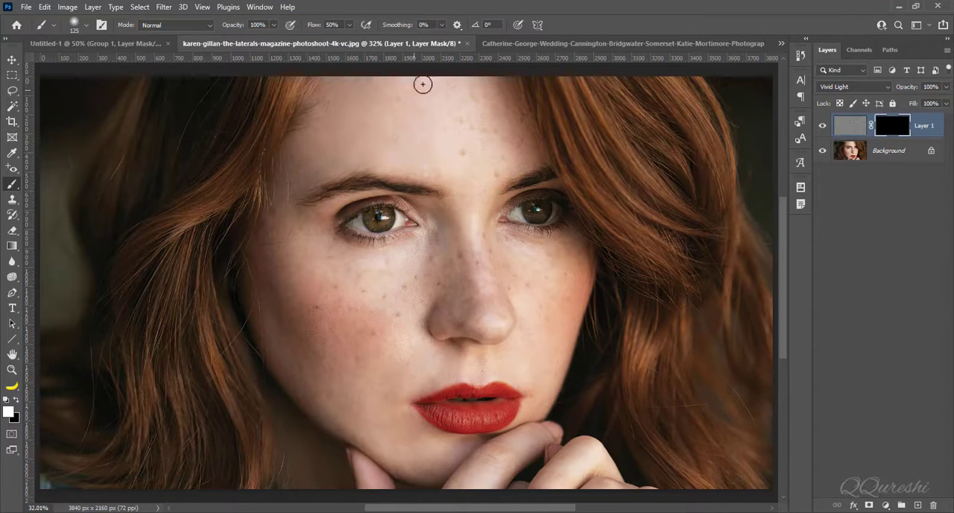
pyautogui.moveTo(501, 87)
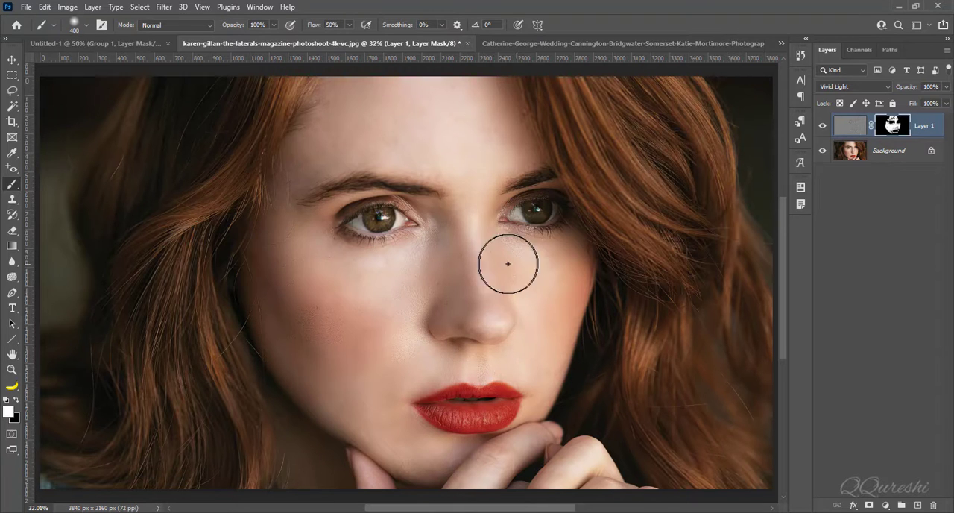
pyautogui.click(822, 129)
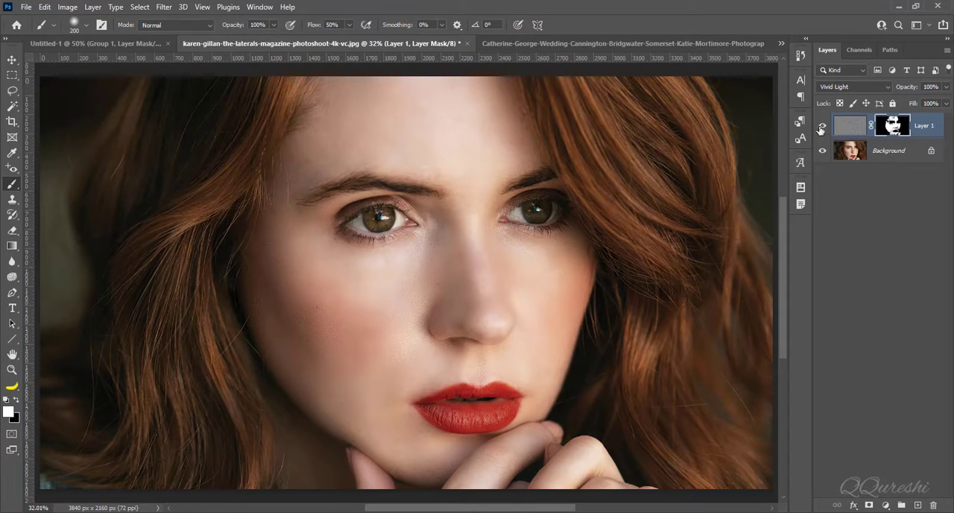
pyautogui.click(822, 125)
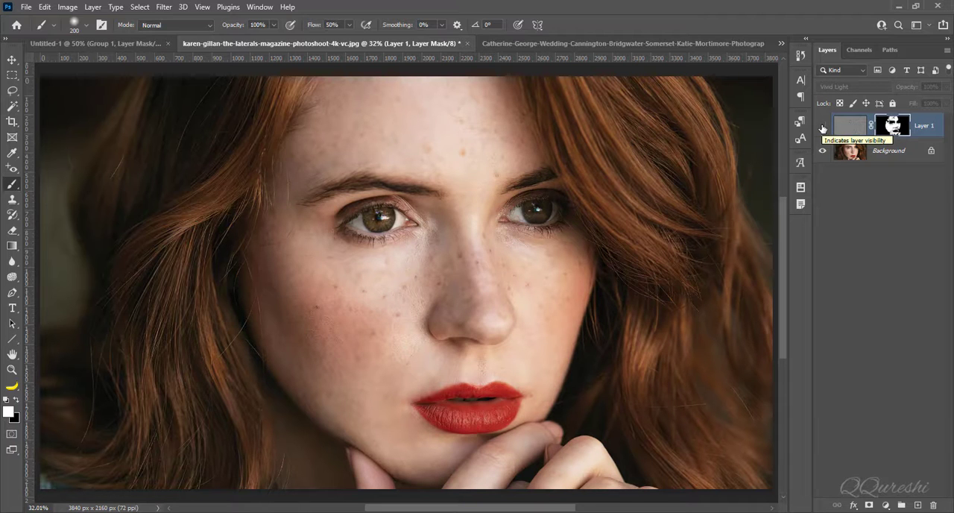
pyautogui.click(823, 125)
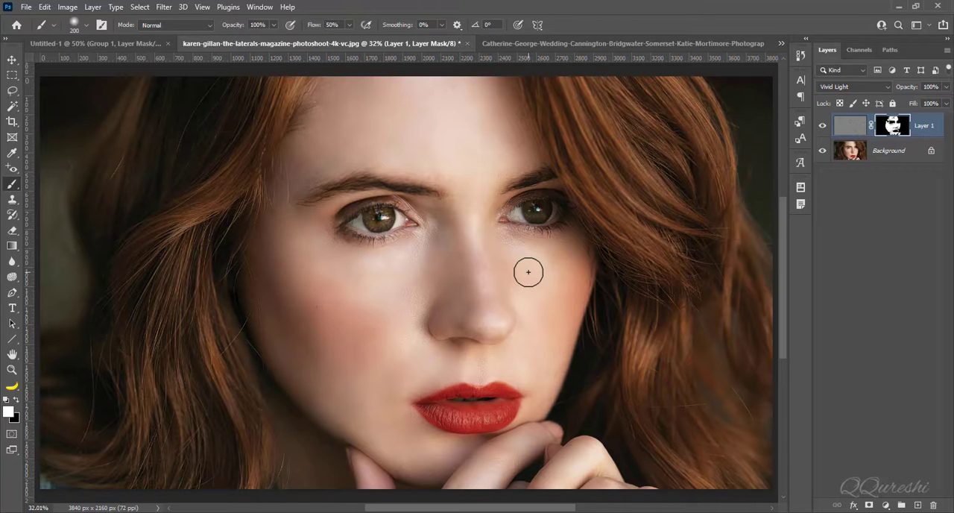
# Step: Switch to the bride portrait, duplicate Background into Layer 1, and open the Filter menu
pyautogui.click(622, 42)
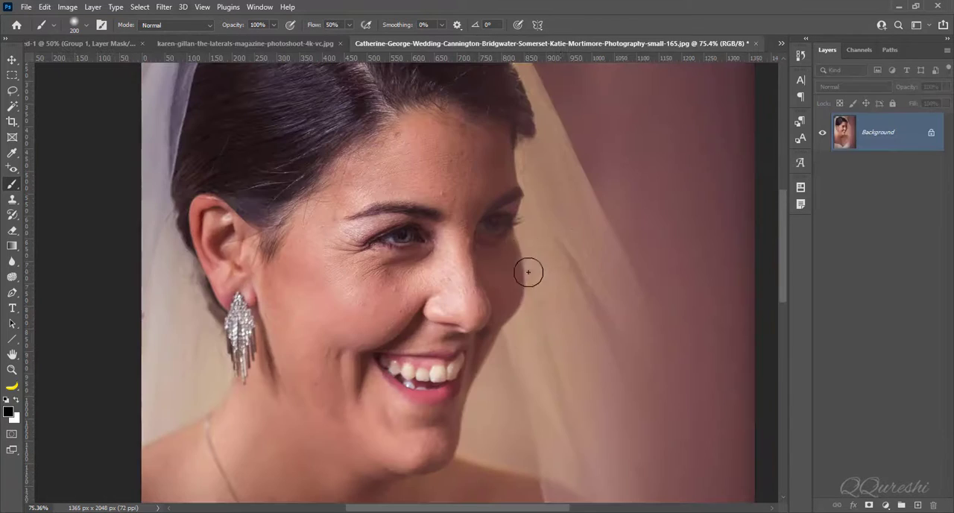
pyautogui.moveTo(207, 125)
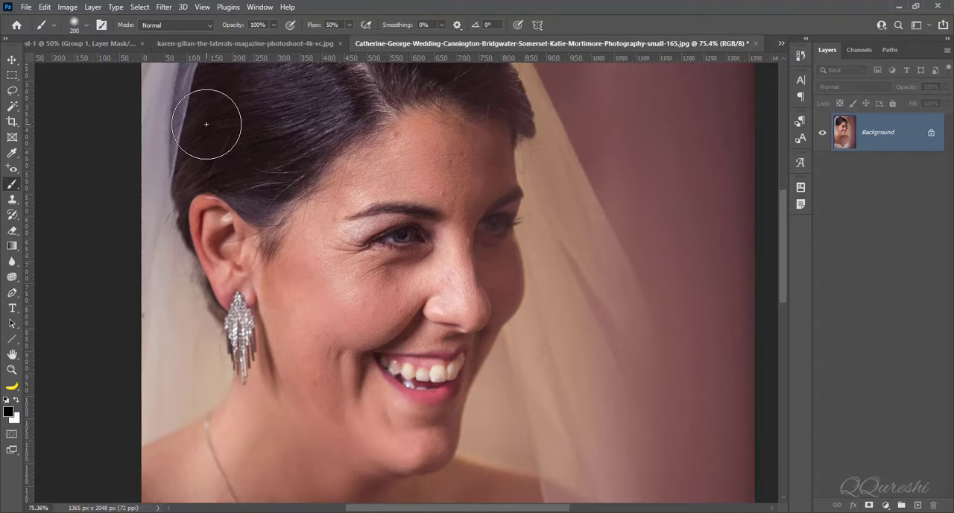
pyautogui.click(164, 7)
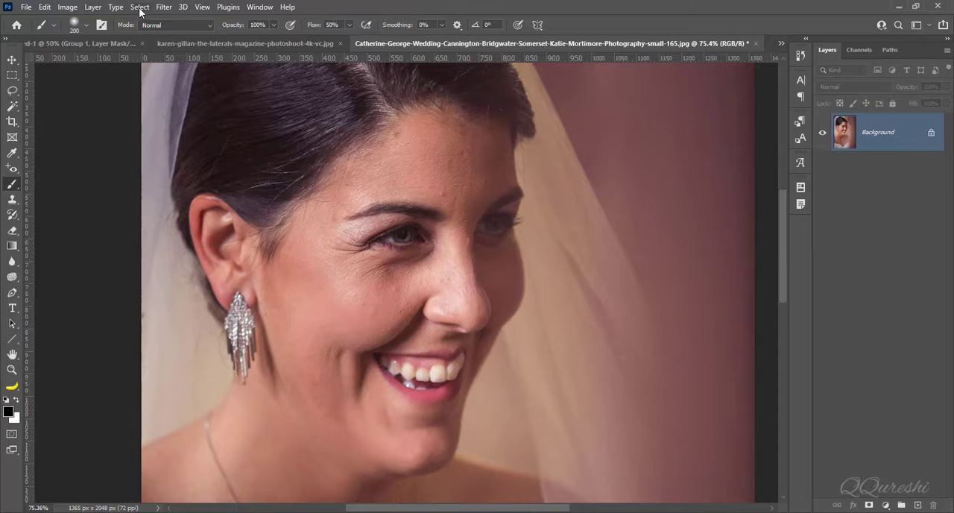
pyautogui.press('ctrl+j')
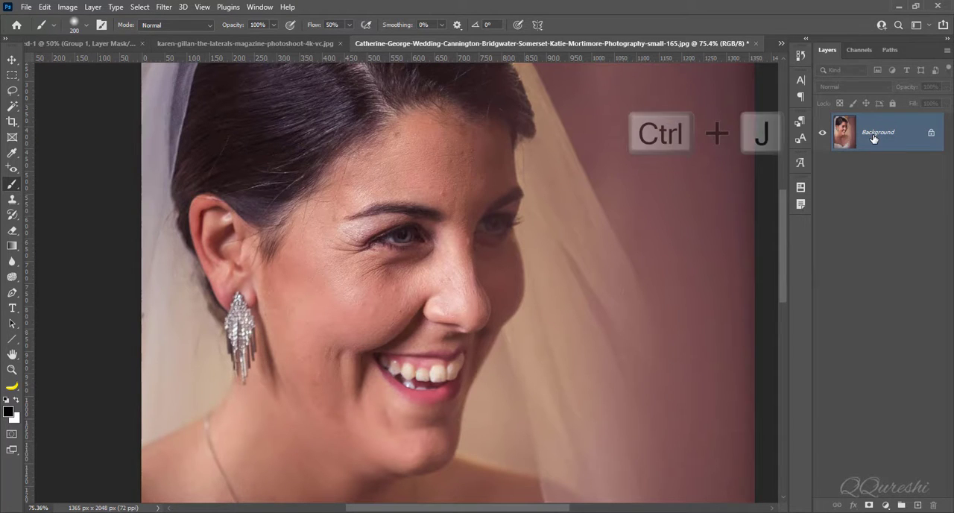
pyautogui.press('ctrl+j')
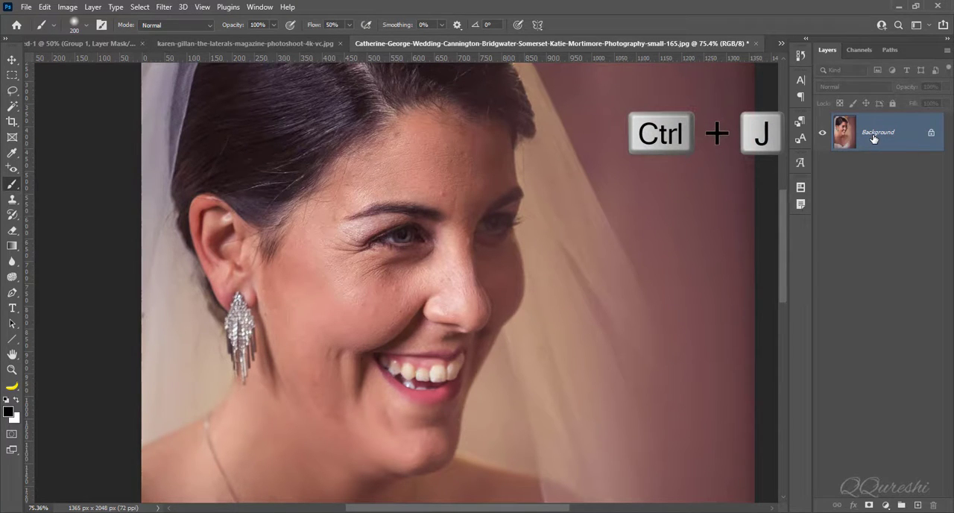
pyautogui.press('ctrl+j')
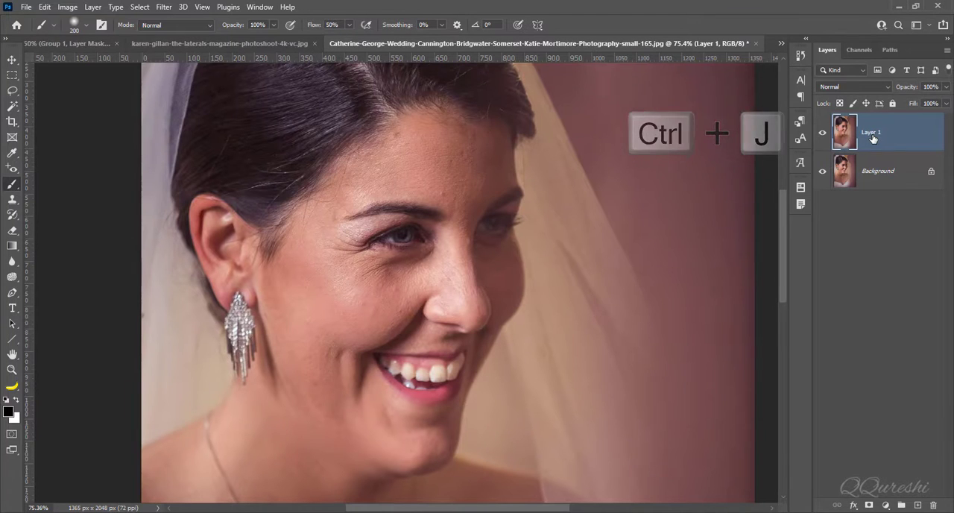
pyautogui.press('ctrl+j')
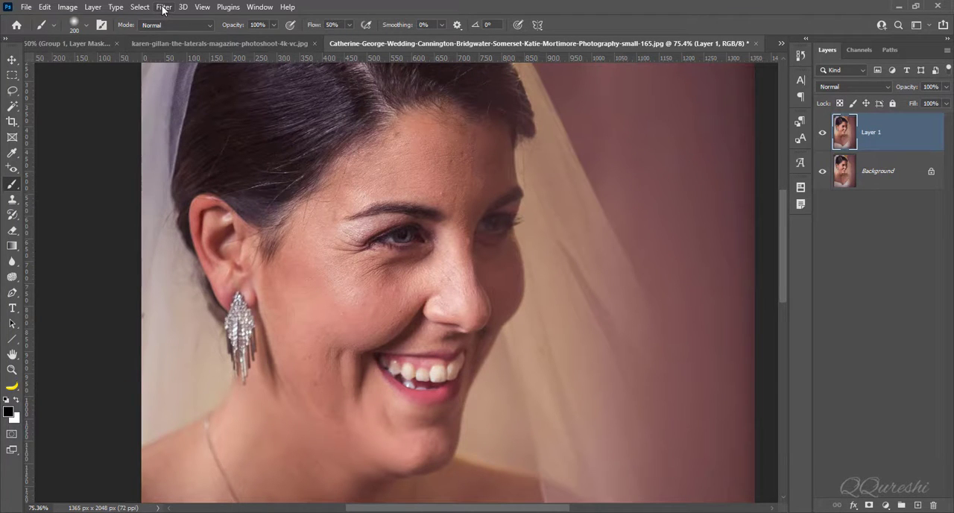
pyautogui.click(163, 7)
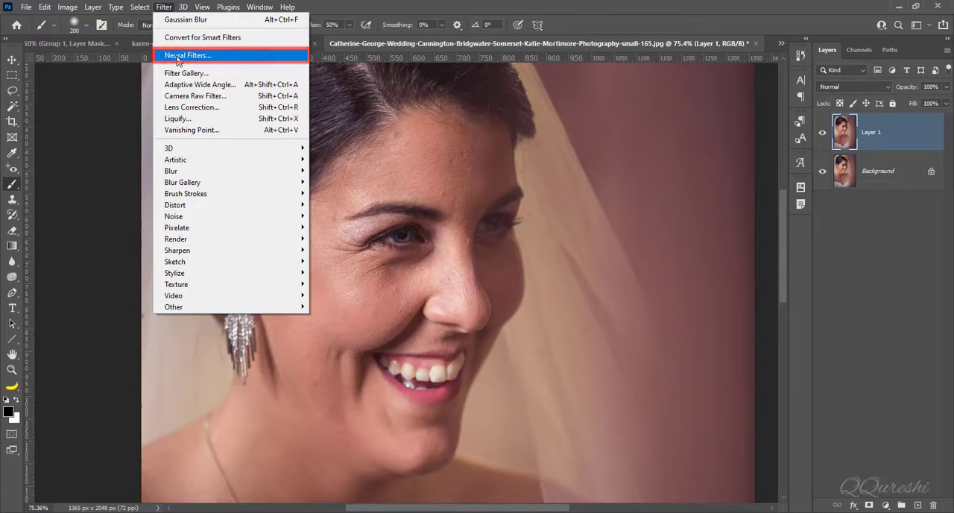
# Step: Apply Neural Filters Skin Smoothing with blur 100 and smoothness 50 to the current layer
pyautogui.click(187, 55)
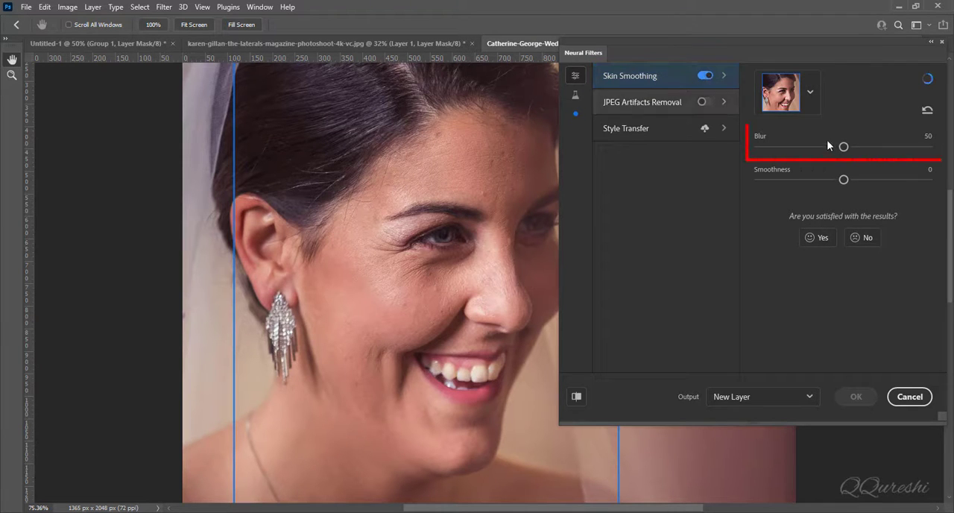
pyautogui.moveTo(843, 147); pyautogui.dragTo(928, 147)
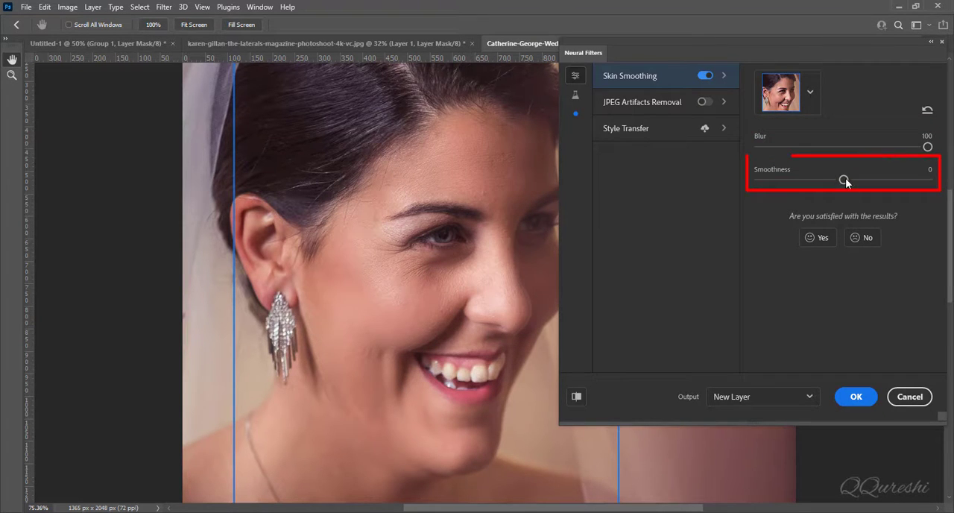
pyautogui.moveTo(844, 181); pyautogui.dragTo(928, 180)
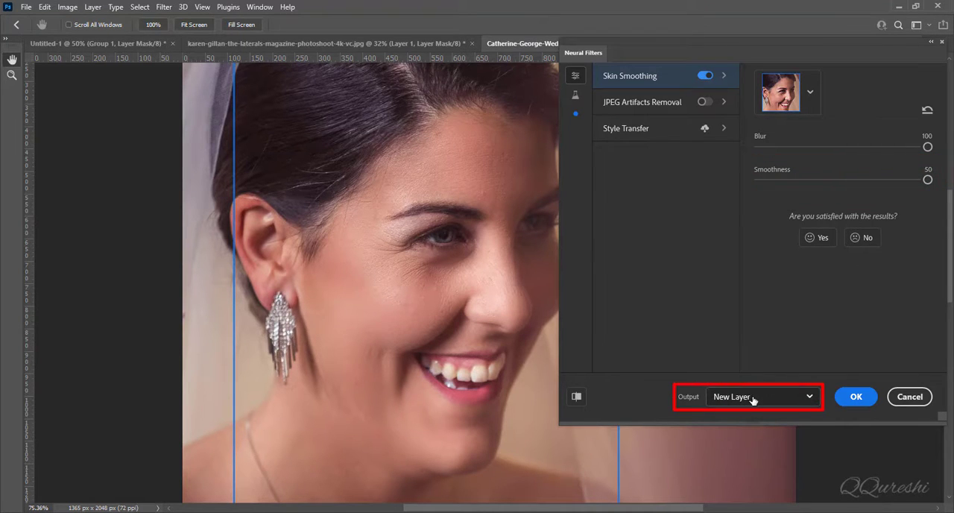
pyautogui.click(761, 396)
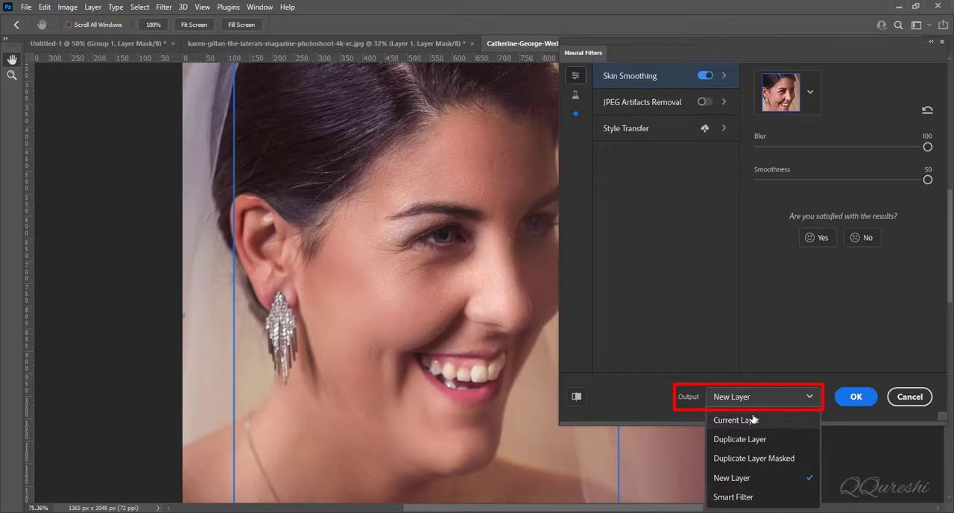
pyautogui.click(735, 419)
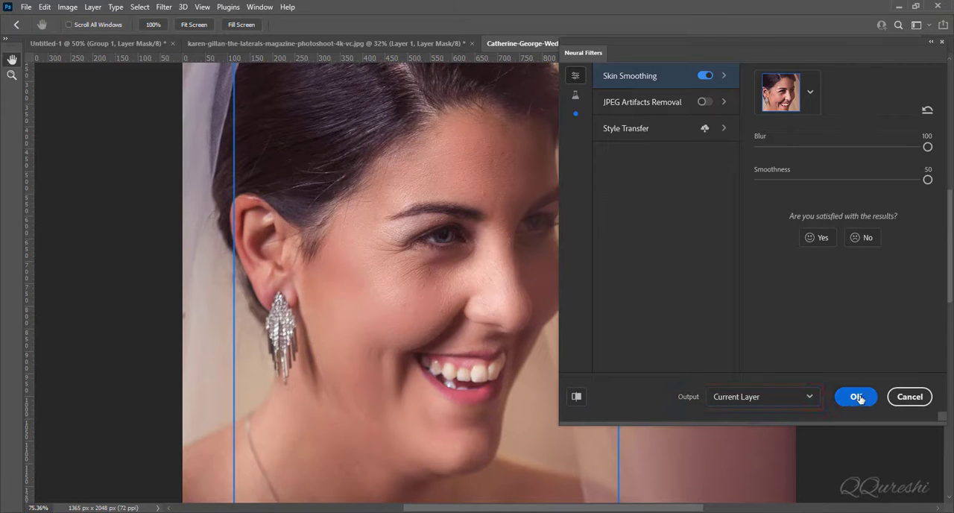
pyautogui.click(856, 396)
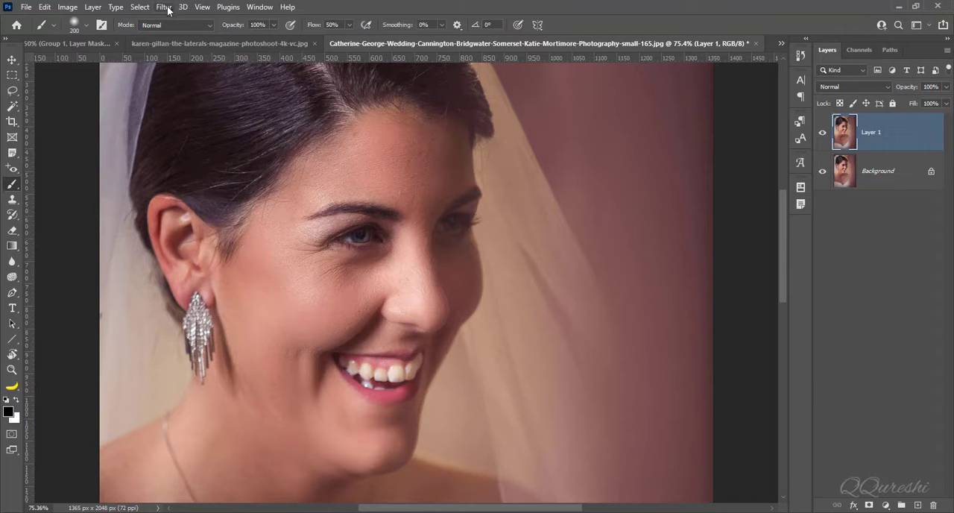
pyautogui.click(163, 7)
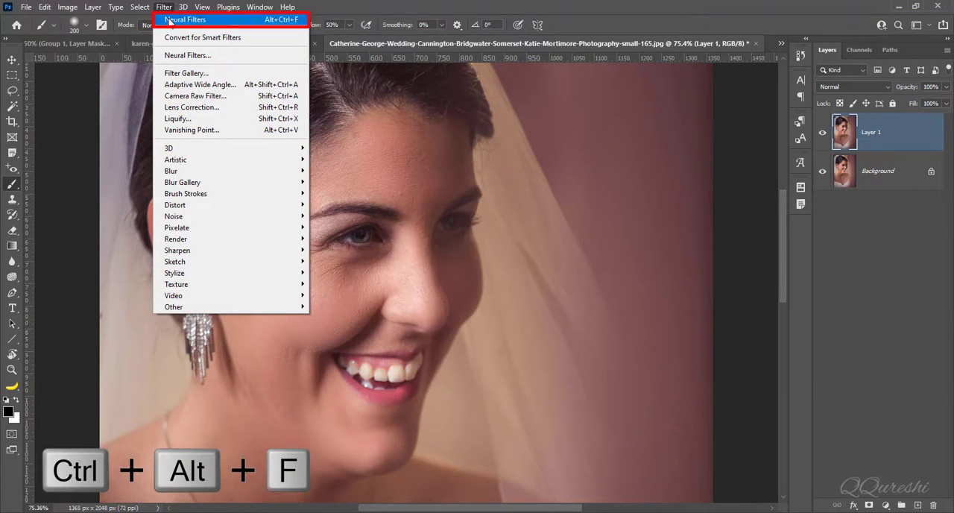
pyautogui.moveTo(273, 28)
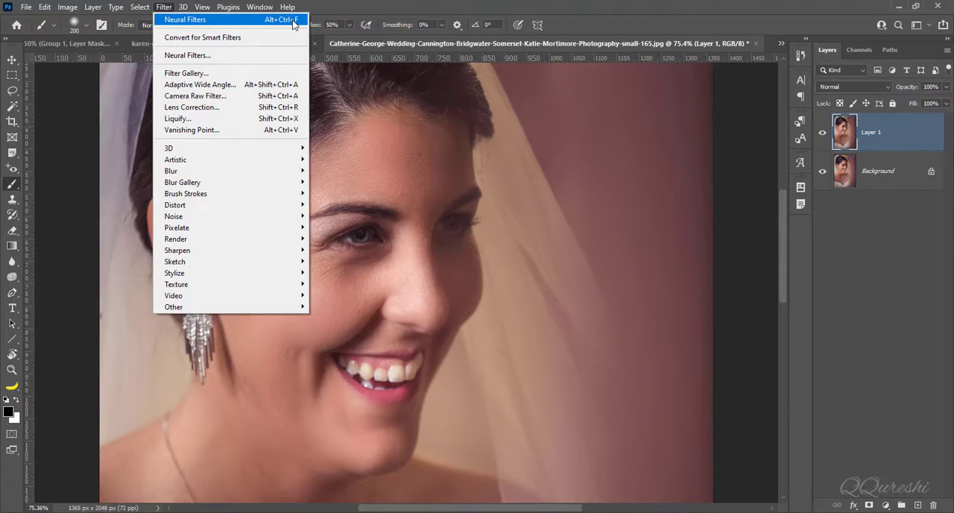
pyautogui.moveTo(214, 19)
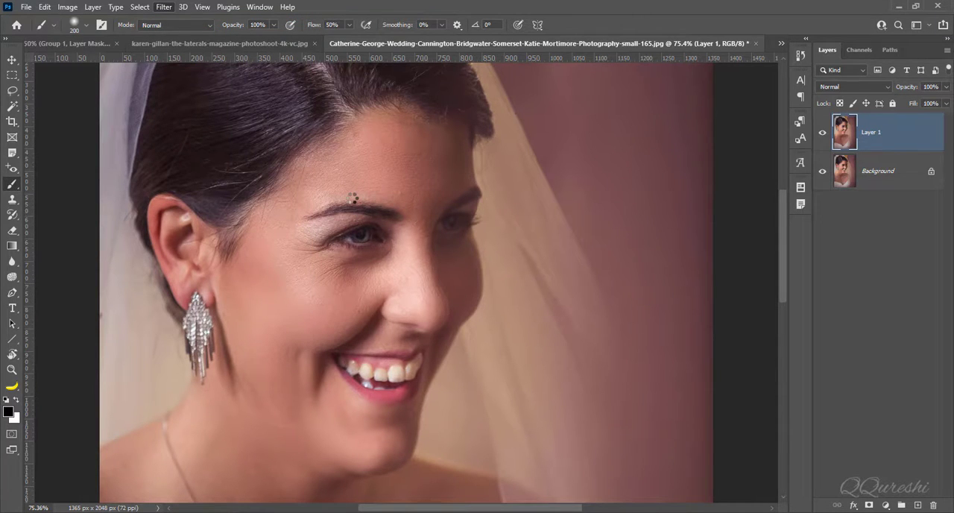
# Step: Paint white on Layer 1's black mask over the bride's neck to reveal the smoothing
pyautogui.press('alt')
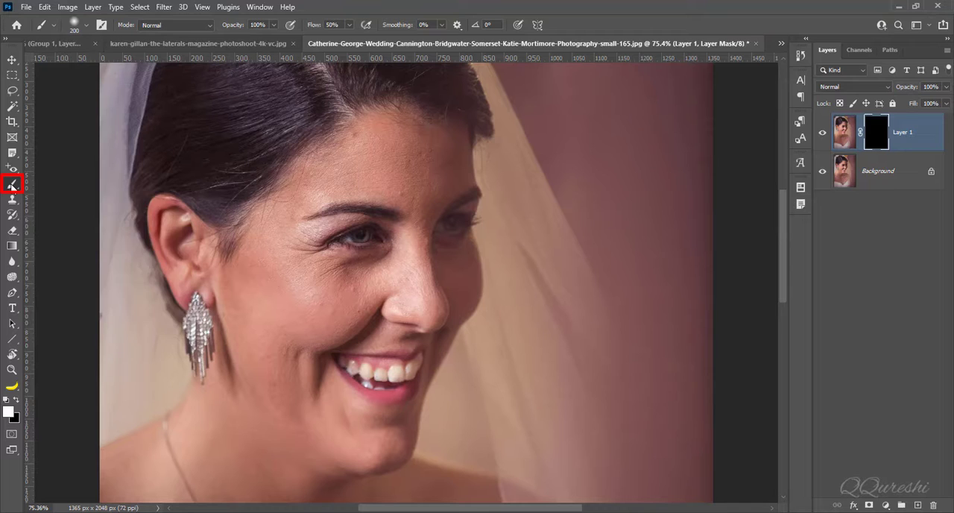
pyautogui.moveTo(12, 248)
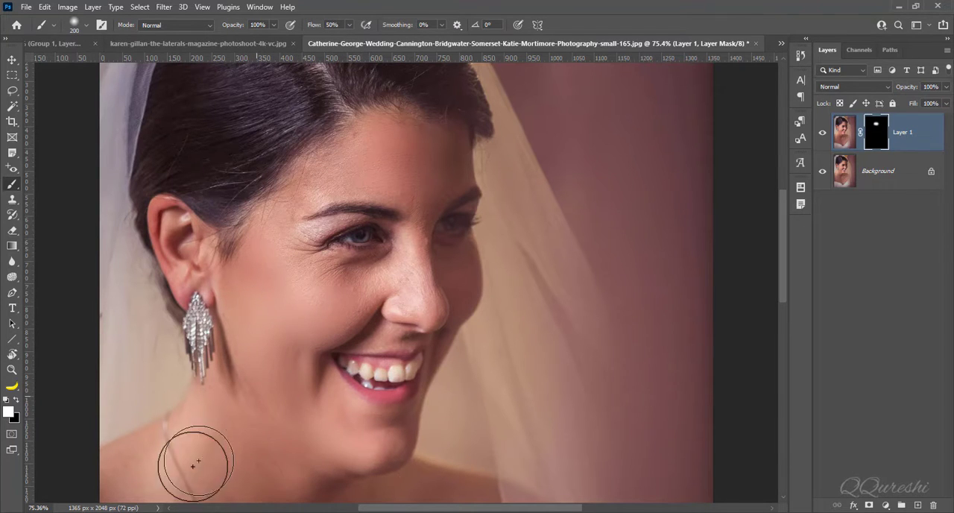
pyautogui.moveTo(196, 463); pyautogui.dragTo(351, 445)
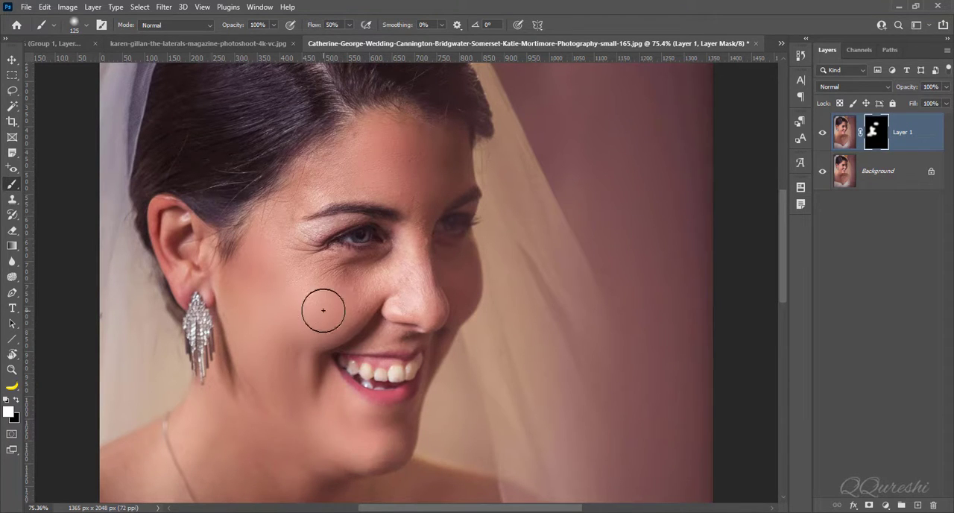
pyautogui.moveTo(376, 269)
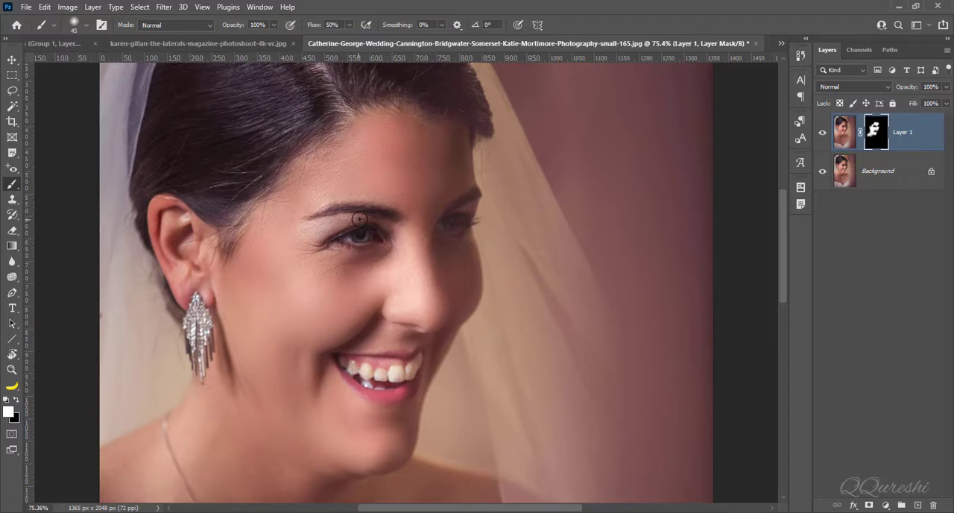
pyautogui.moveTo(321, 223)
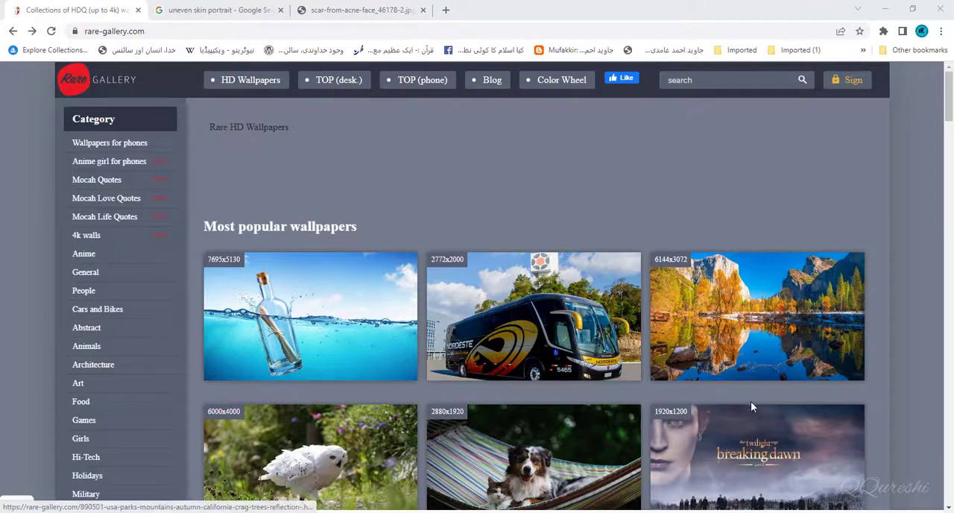
pyautogui.press('ctrl+plus')
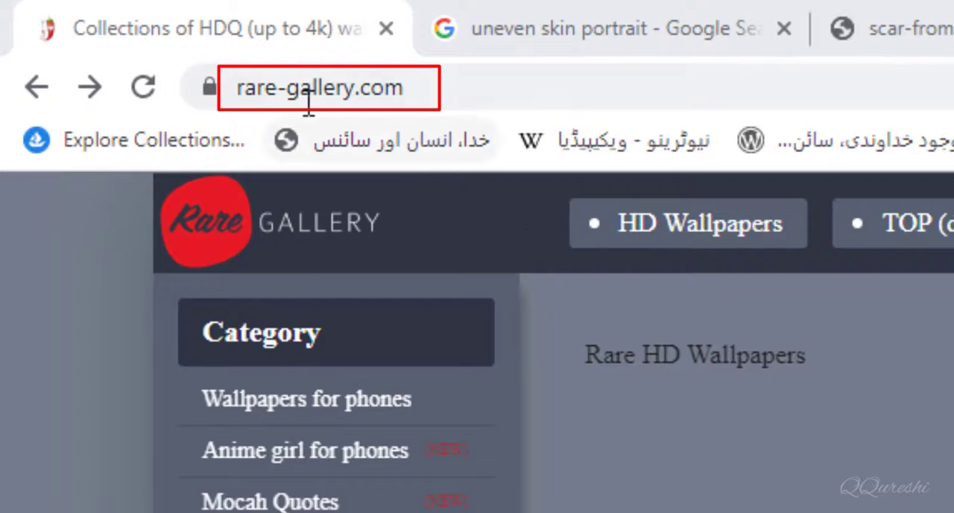
pyautogui.moveTo(294, 88)
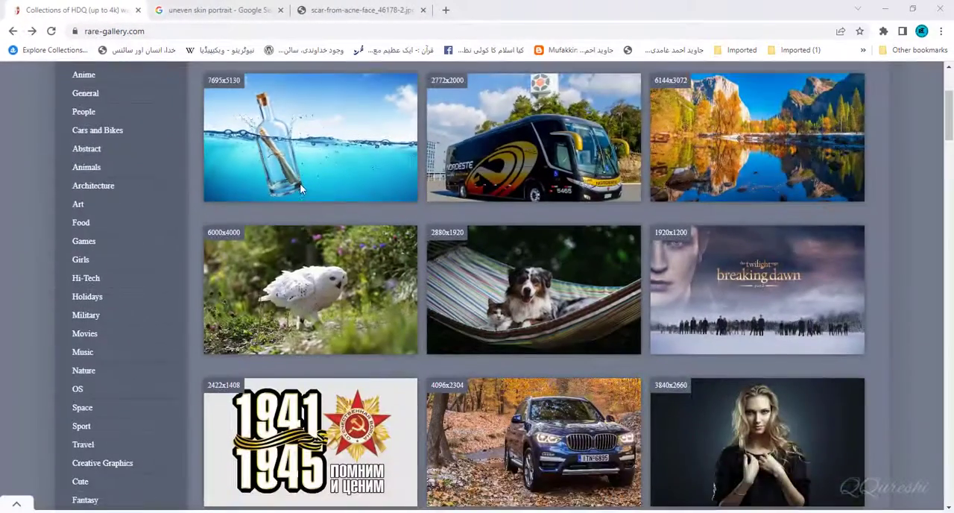
pyautogui.scroll(-3)
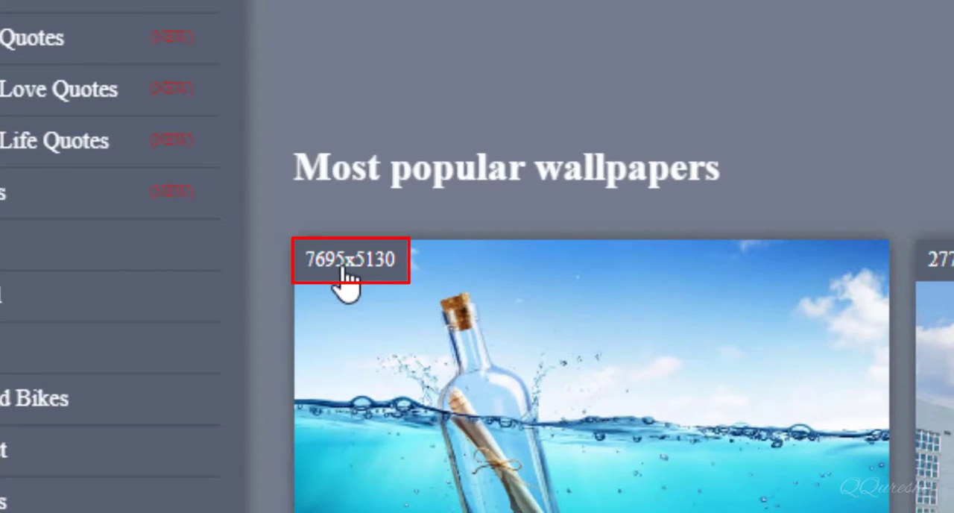
pyautogui.moveTo(409, 261)
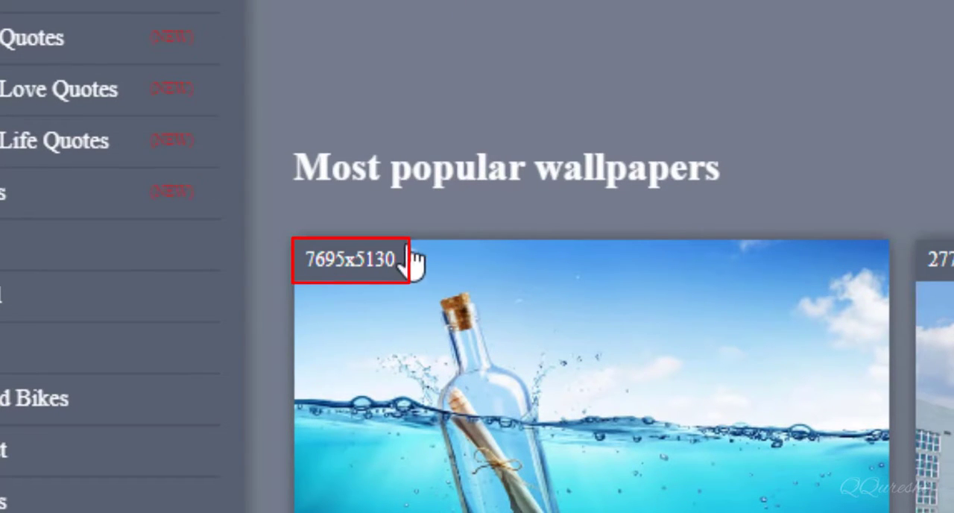
pyautogui.scroll(-3)
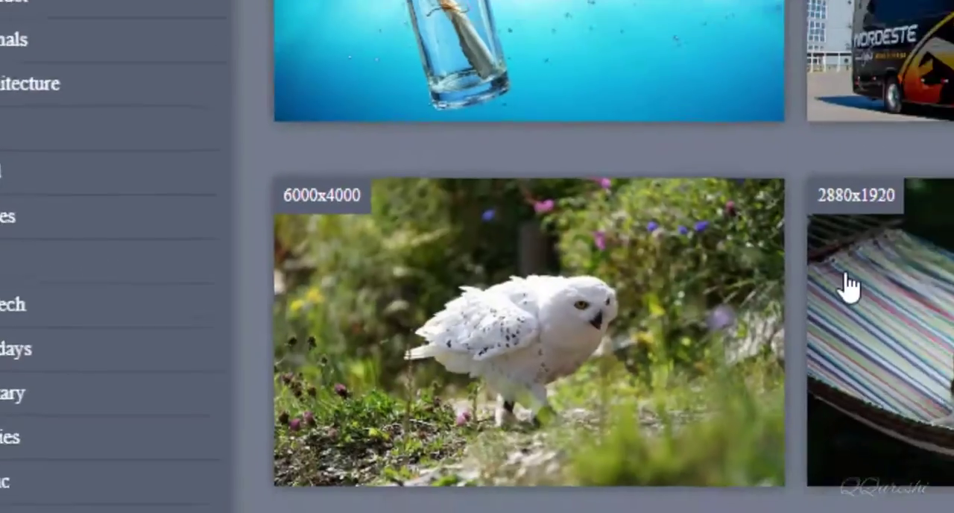
pyautogui.scroll(-3)
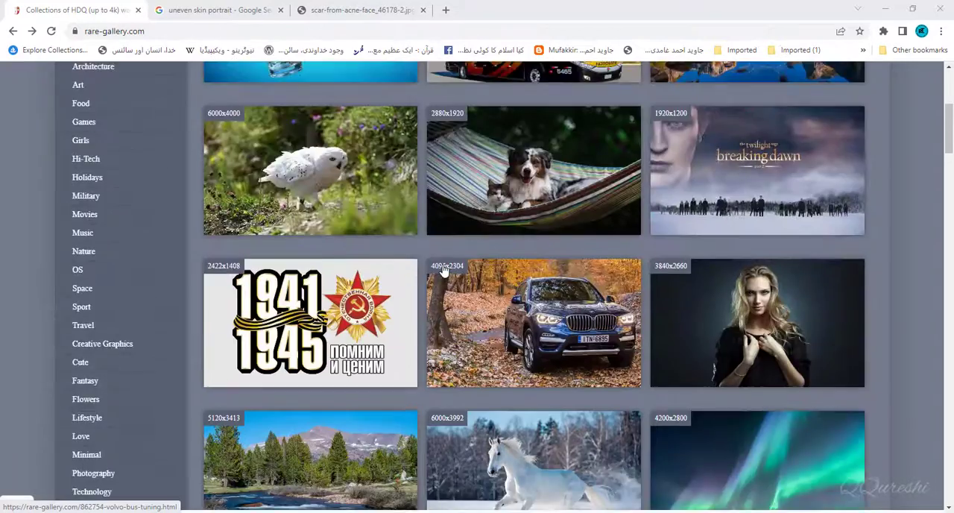
pyautogui.scroll(3)
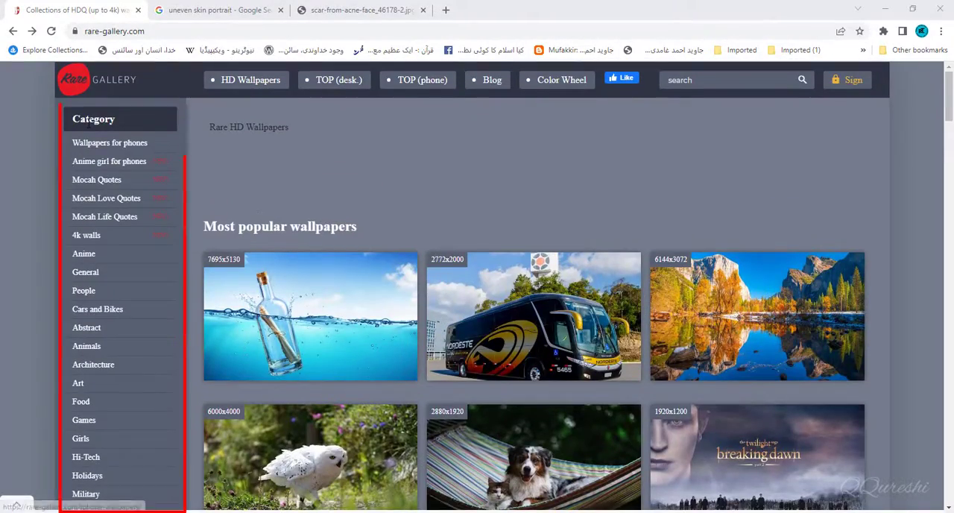
pyautogui.scroll(-3)
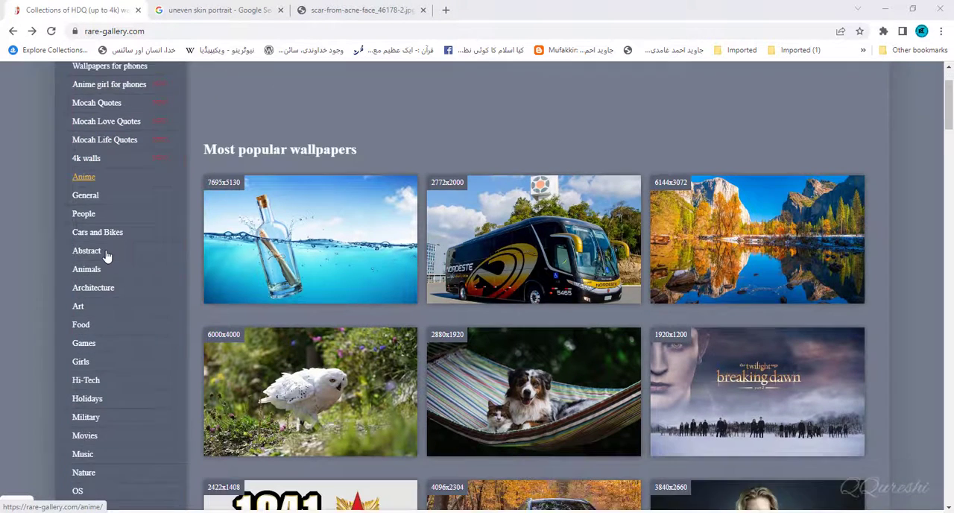
pyautogui.scroll(-3)
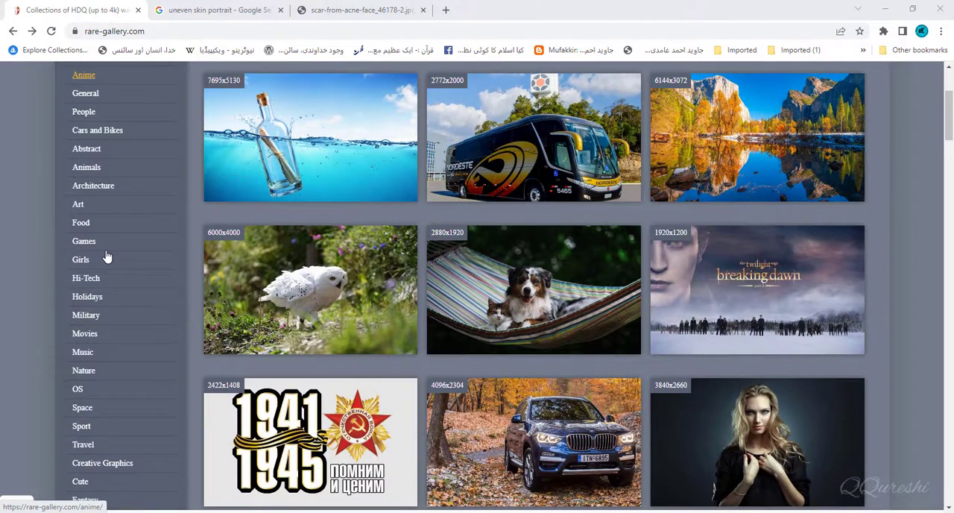
pyautogui.moveTo(83, 370)
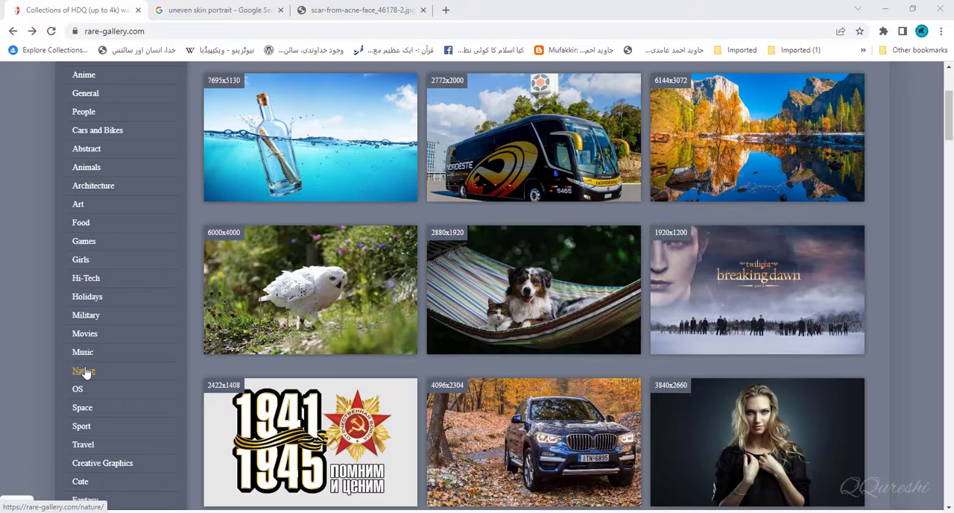
# Step: Open Rare Gallery's Nature category and browse the landscape wallpaper listings
pyautogui.click(82, 370)
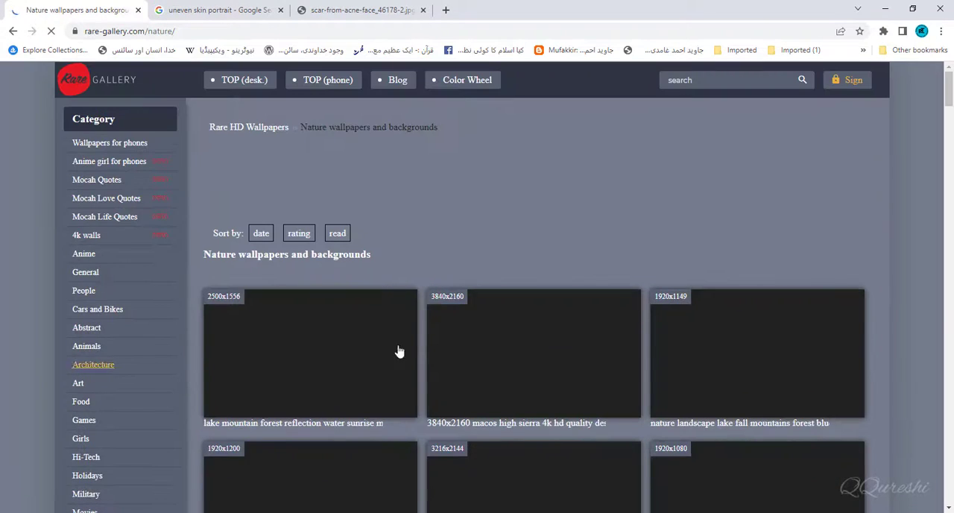
pyautogui.scroll(-3)
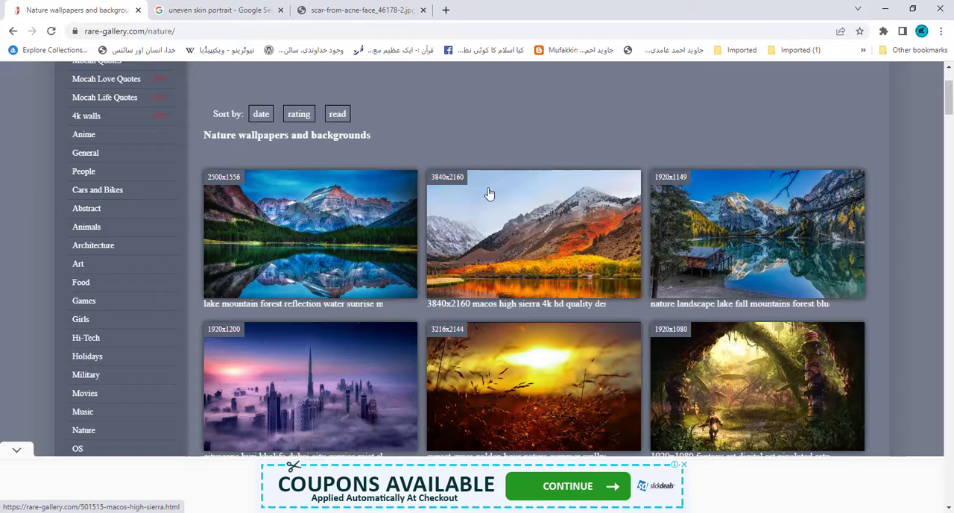
pyautogui.scroll(-3)
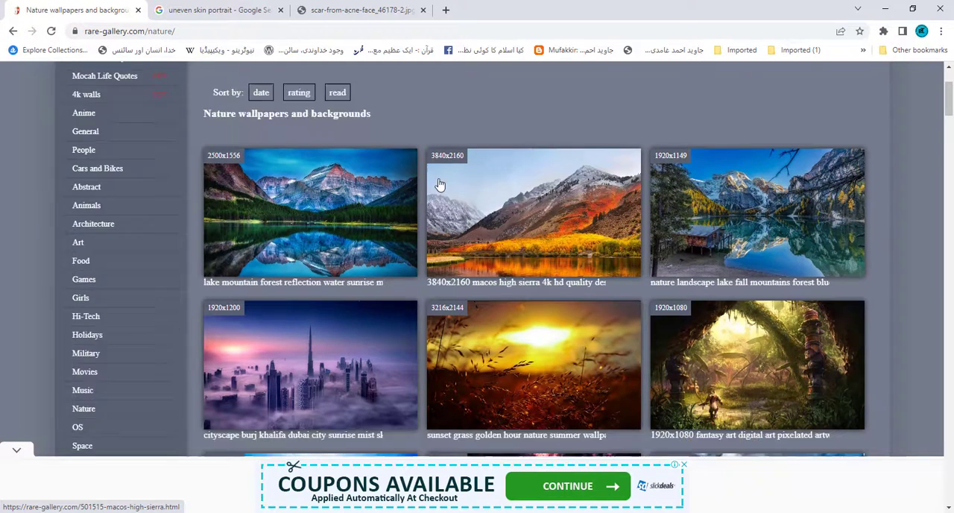
pyautogui.scroll(-3)
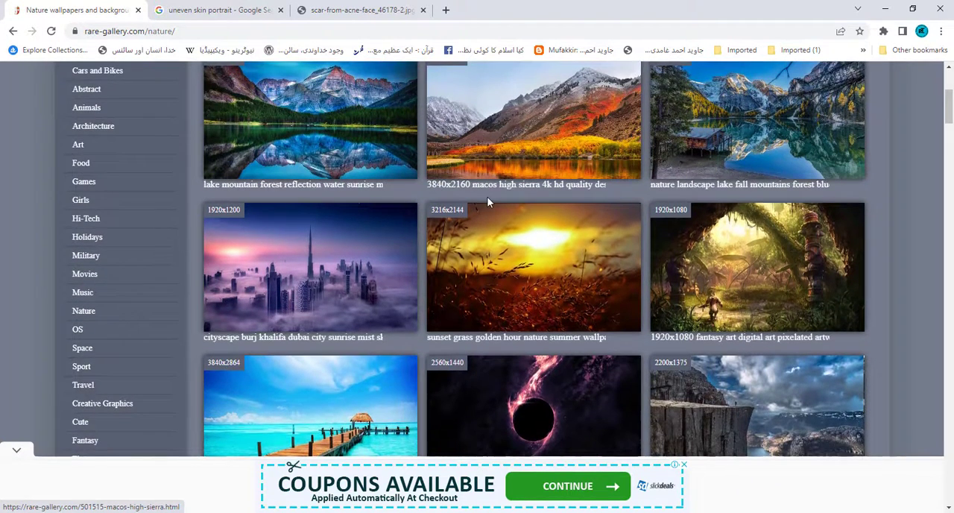
pyautogui.scroll(3)
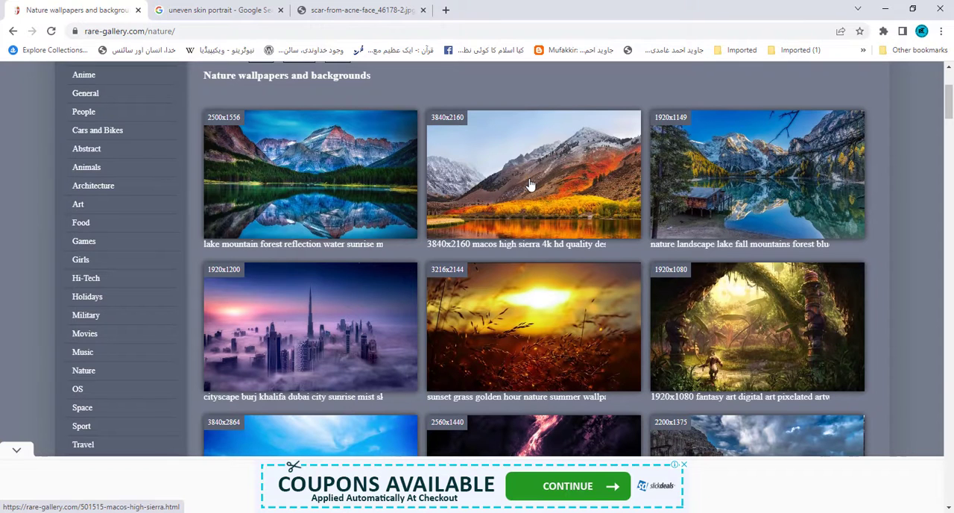
# Step: Open the 3840x2160 macOS High Sierra wallpaper page and scroll to its download options
pyautogui.click(532, 174)
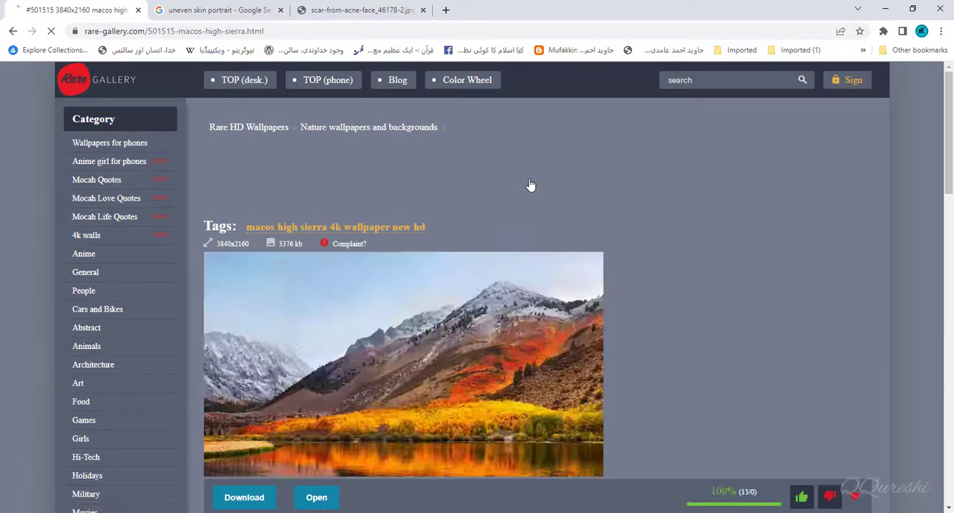
pyautogui.scroll(-3)
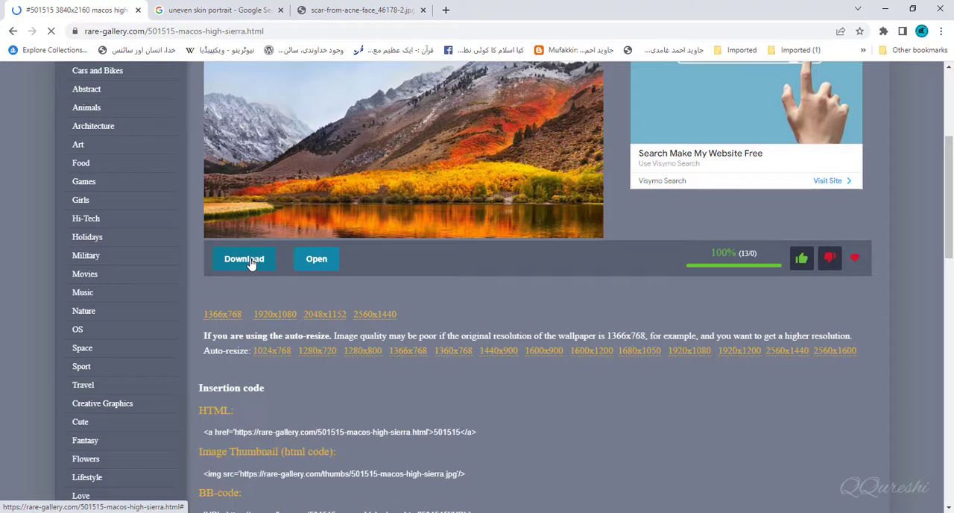
pyautogui.scroll(3)
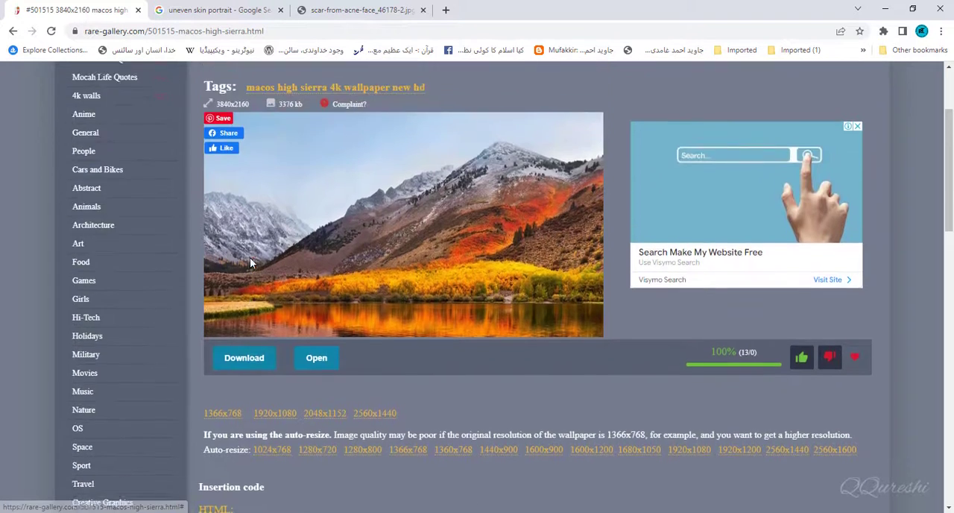
pyautogui.scroll(3)
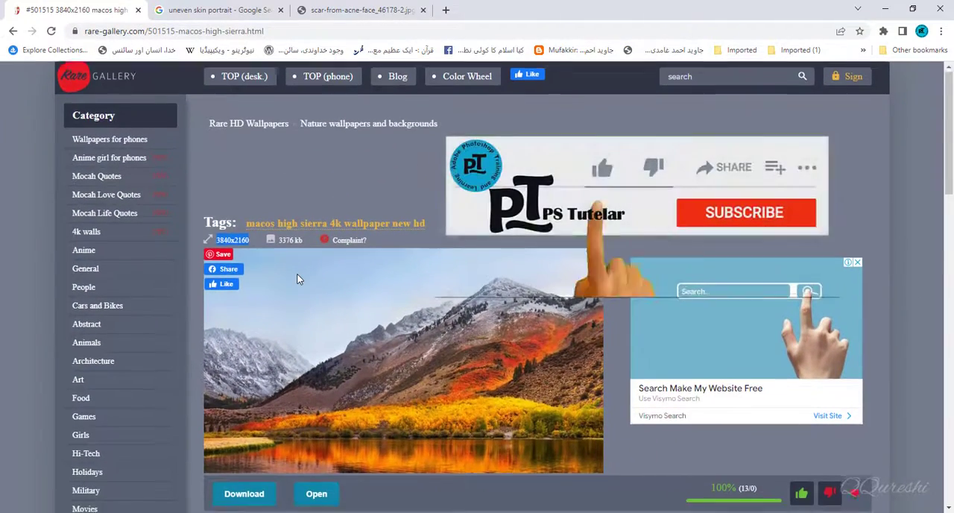
pyautogui.scroll(-3)
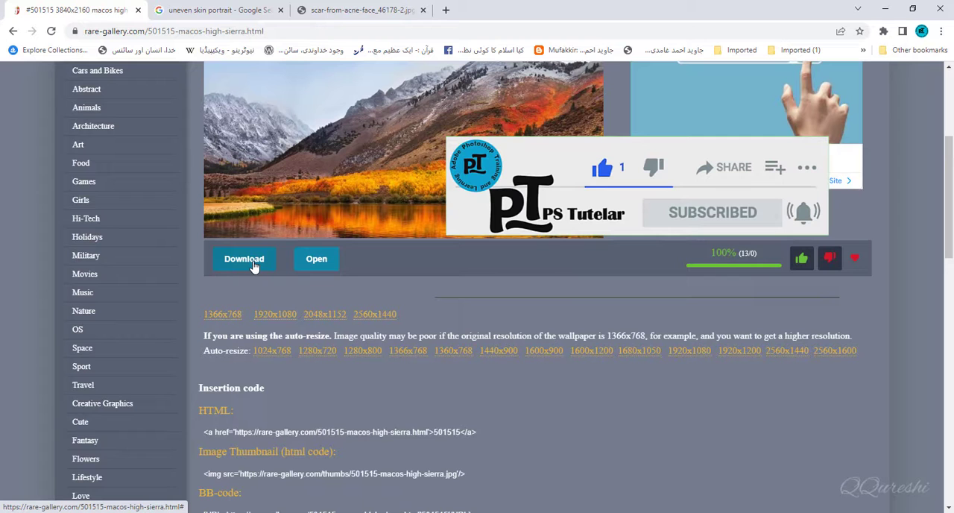